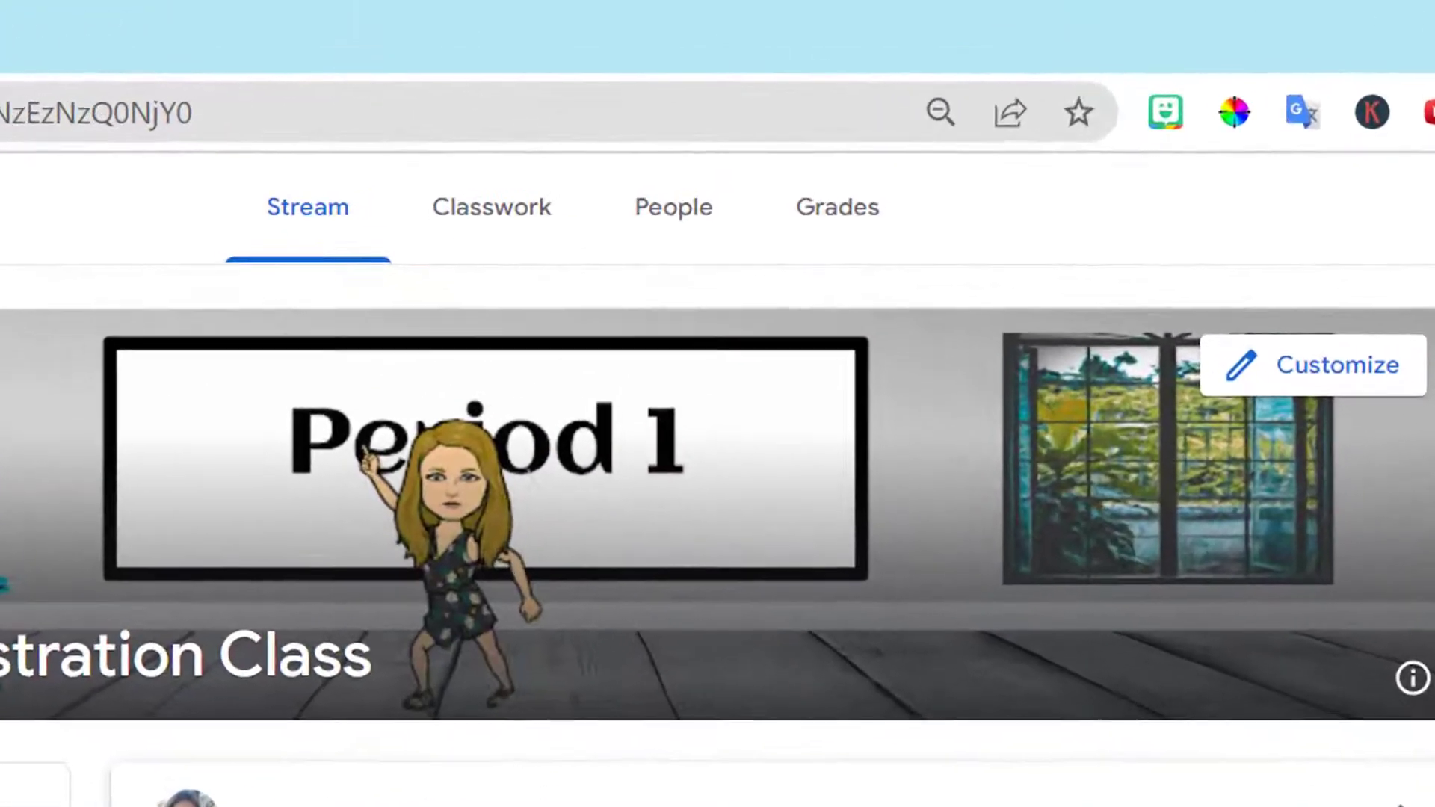
From the People roster, open the only student's individual work record
{"action": "left_click", "coordinate": [671, 206]}
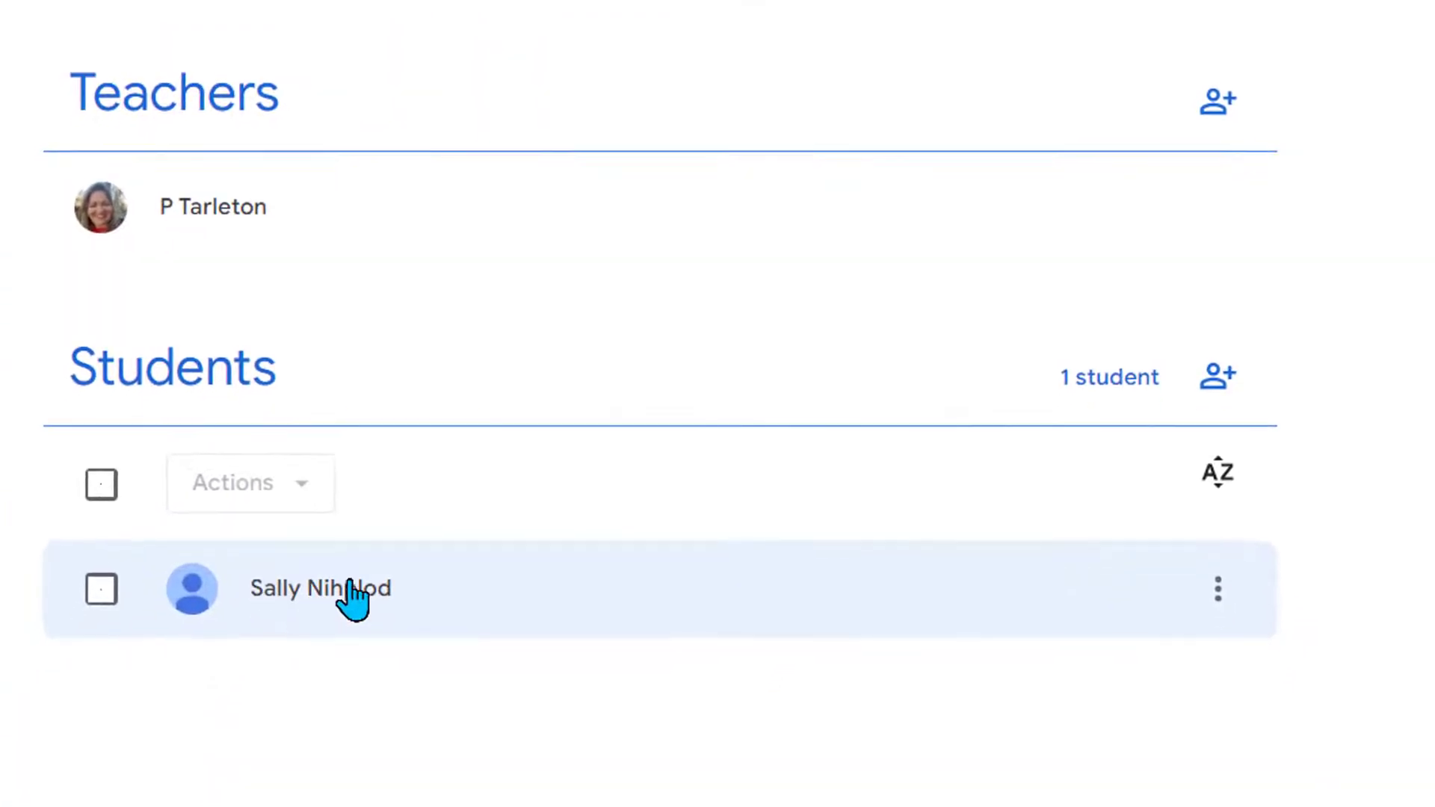
{"action": "left_click", "coordinate": [320, 589]}
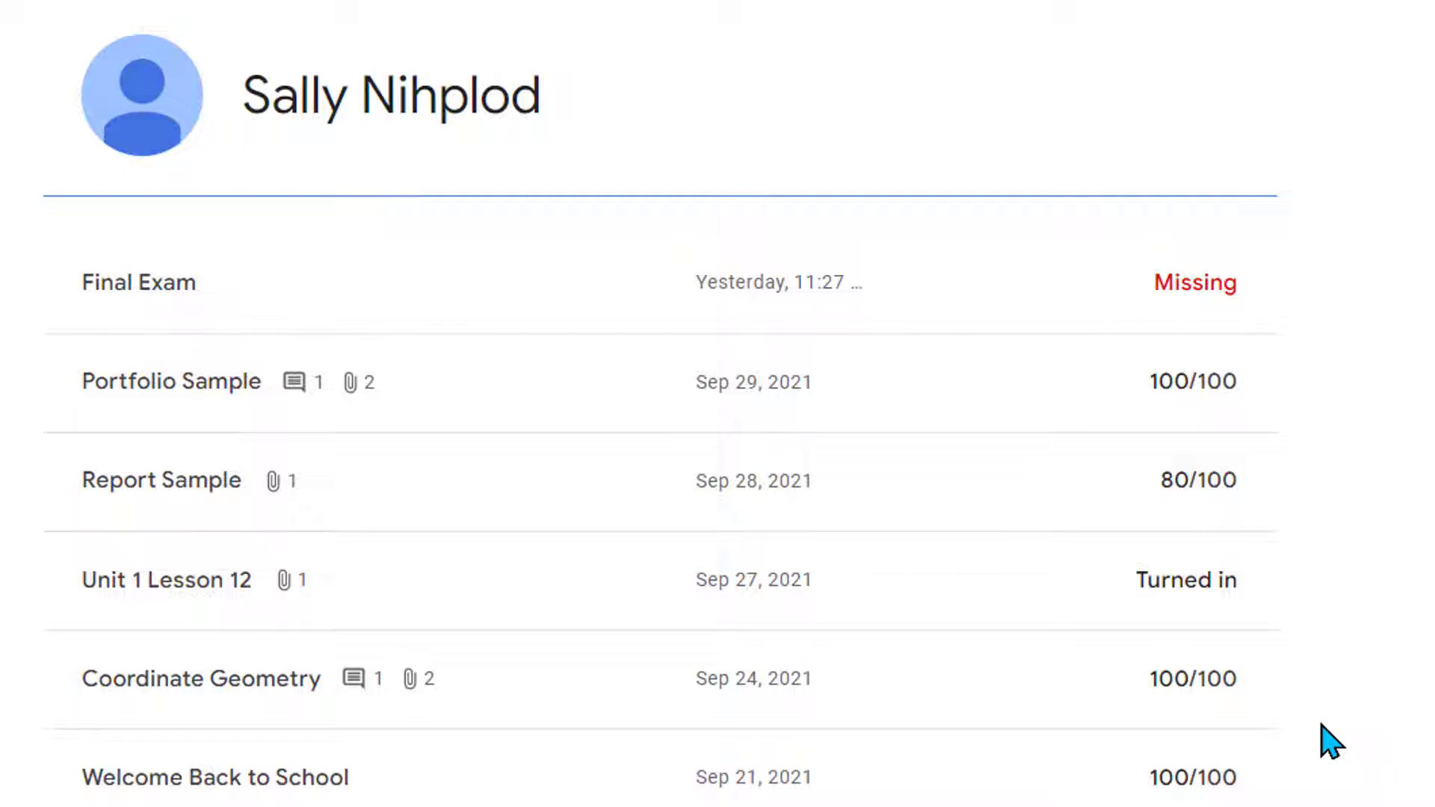
{"action": "mouse_move", "coordinate": [1306, 627]}
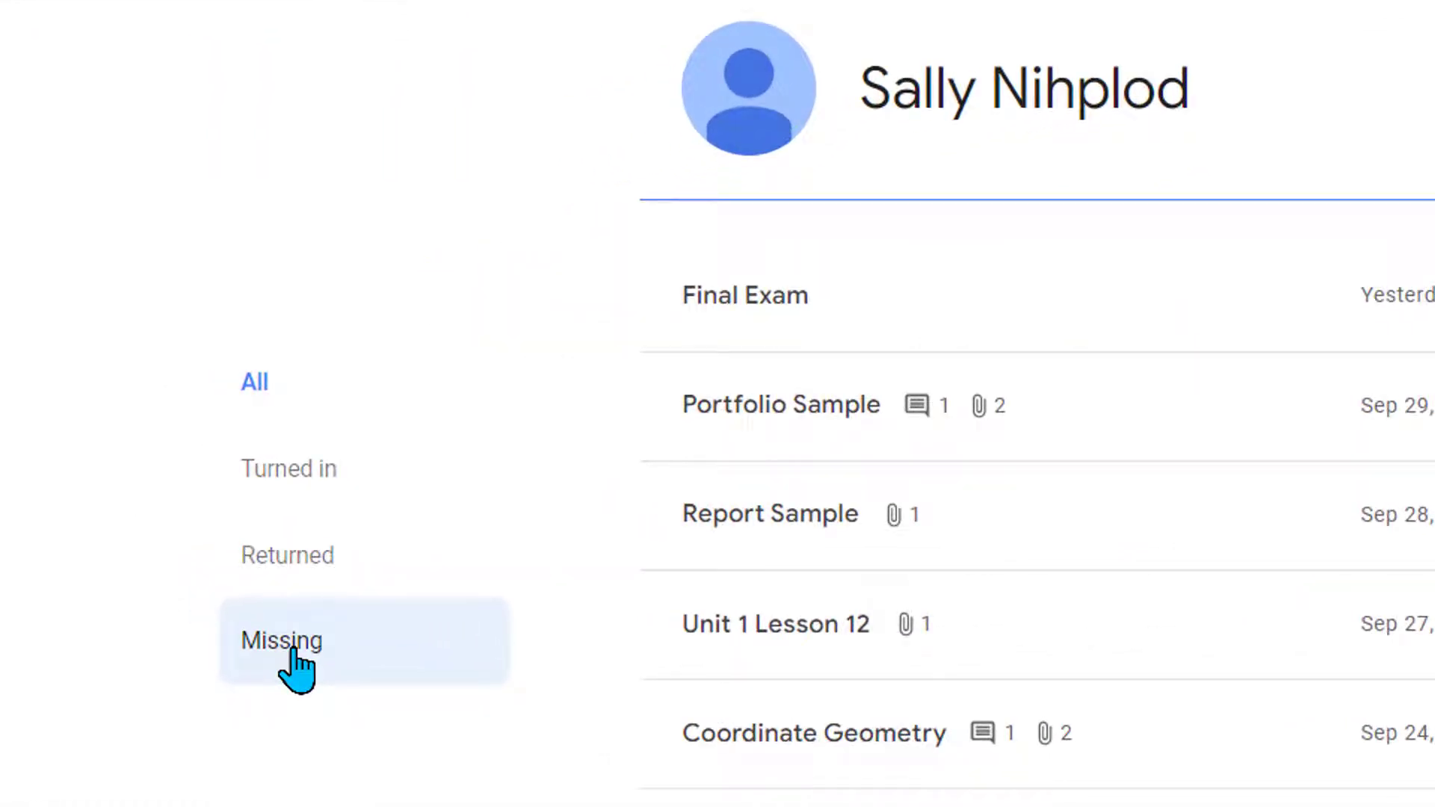
Filter the student's work by Missing, Returned and Turned in, then return to the Stream
{"action": "left_click", "coordinate": [281, 639]}
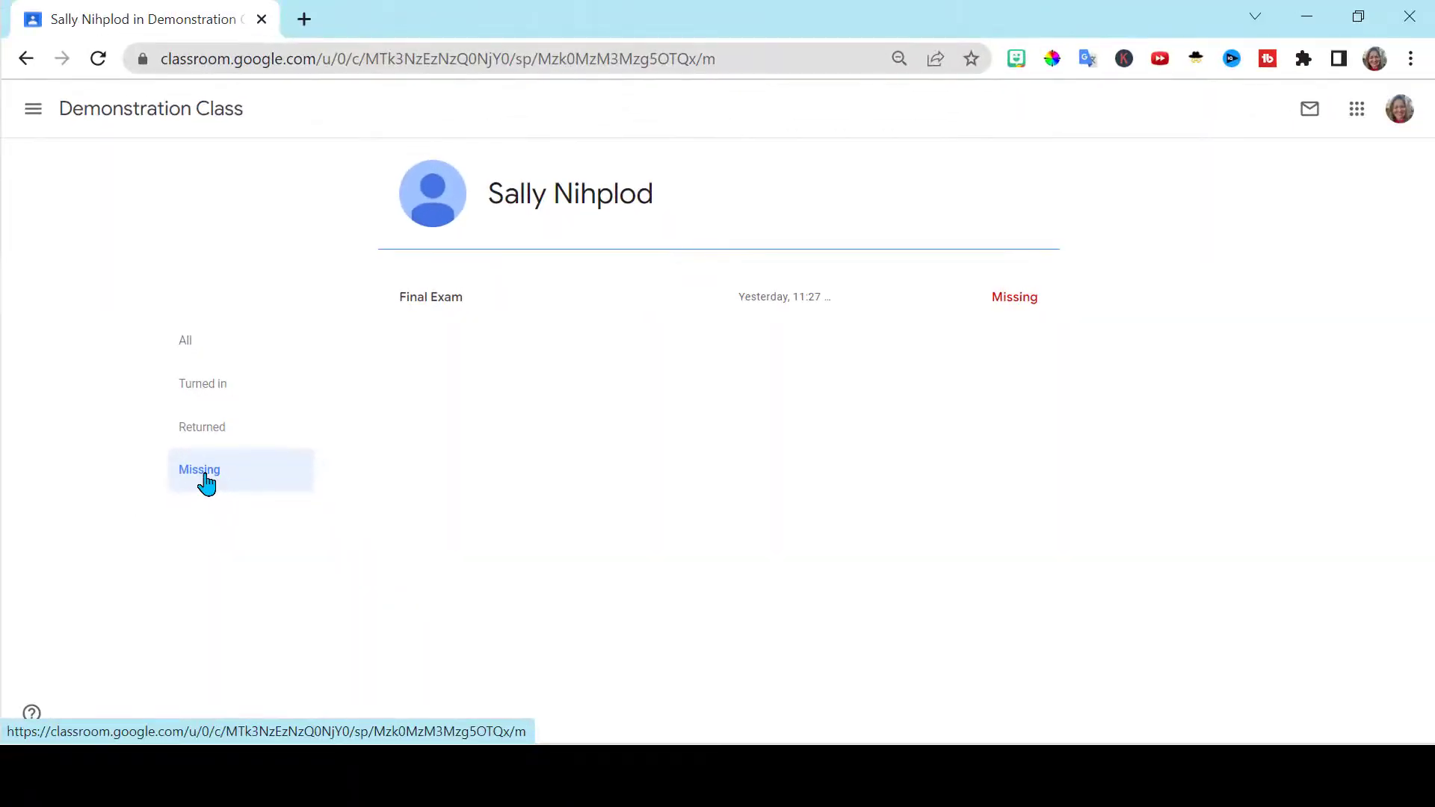
{"action": "left_click", "coordinate": [202, 426]}
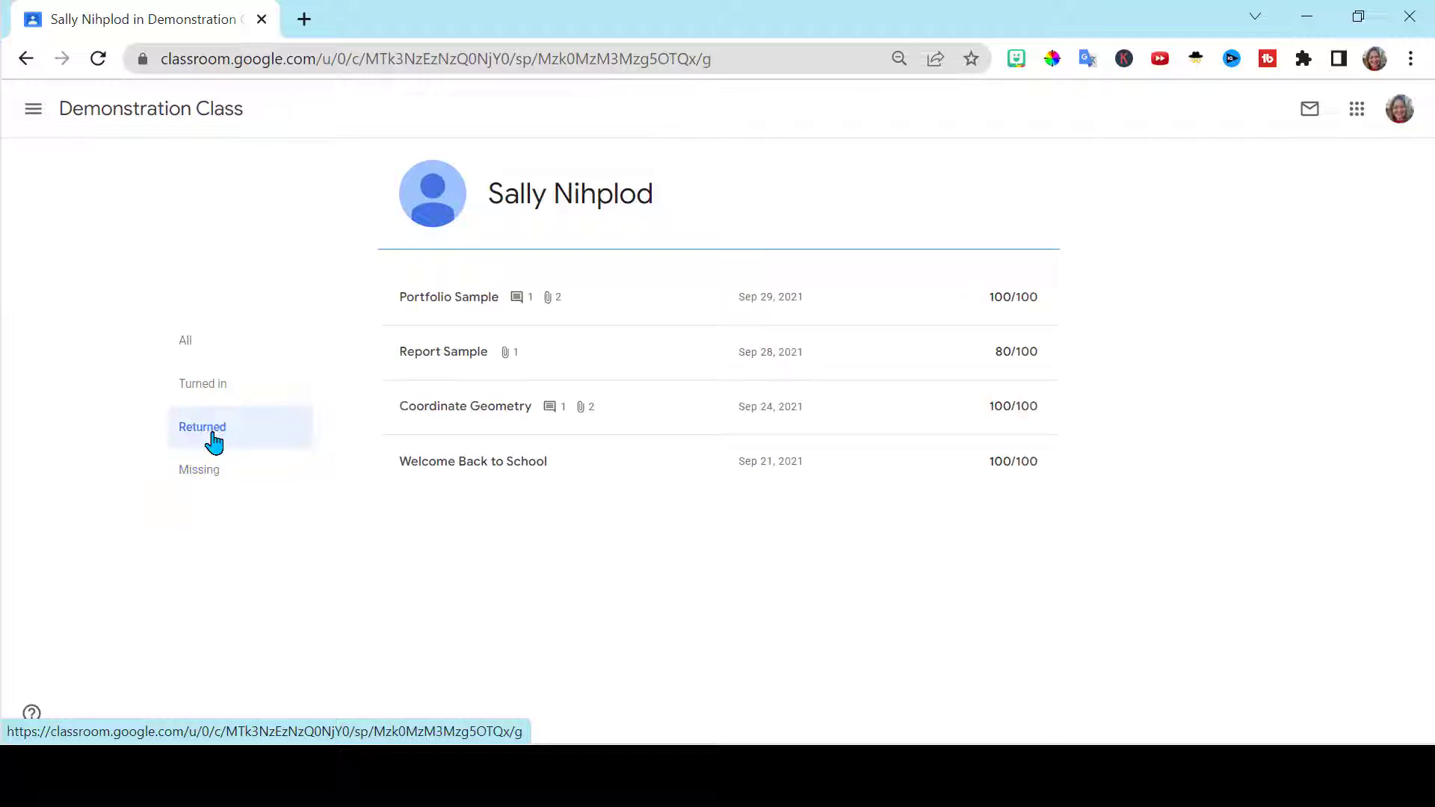
{"action": "left_click", "coordinate": [202, 384]}
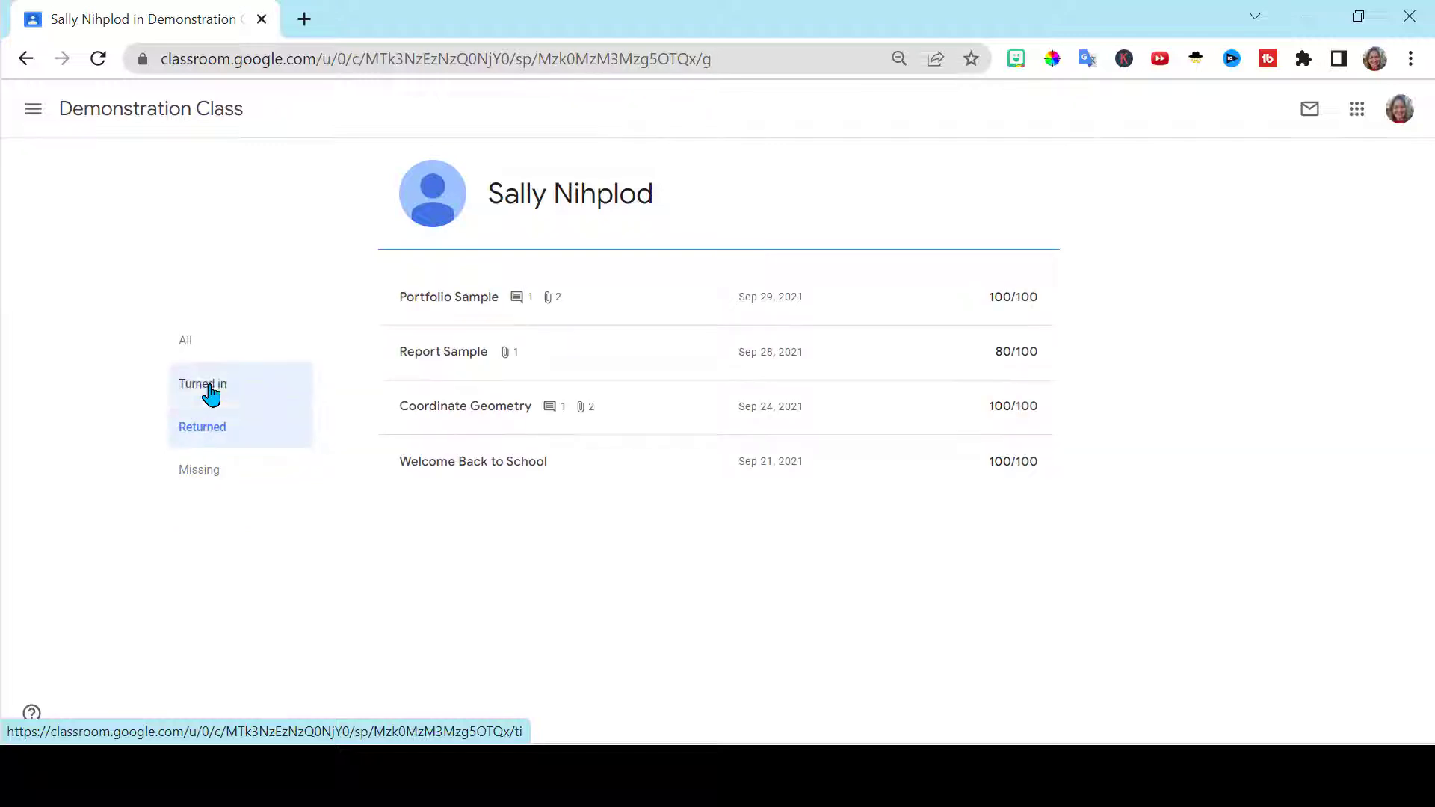
{"action": "left_click", "coordinate": [201, 384]}
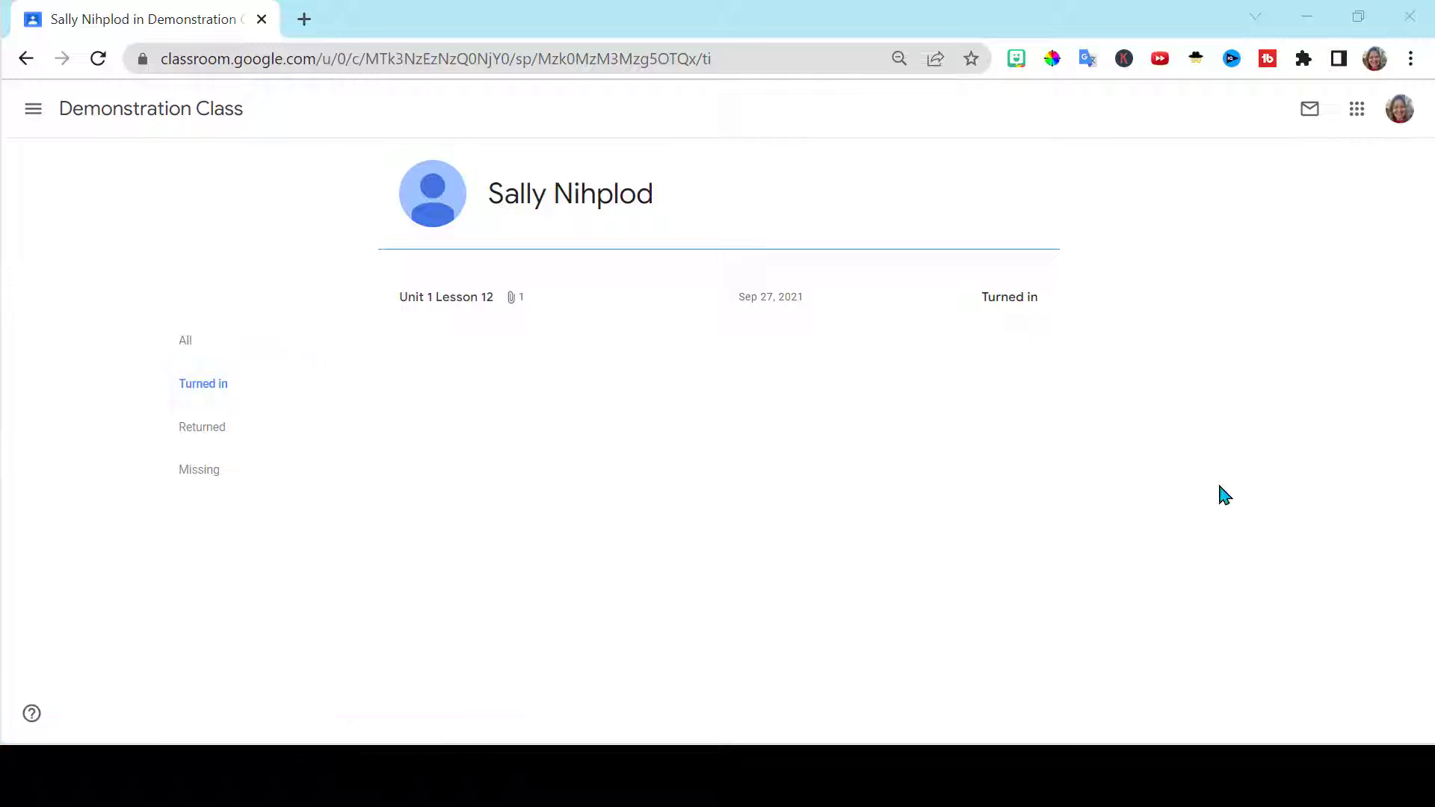
{"action": "left_click", "coordinate": [629, 296]}
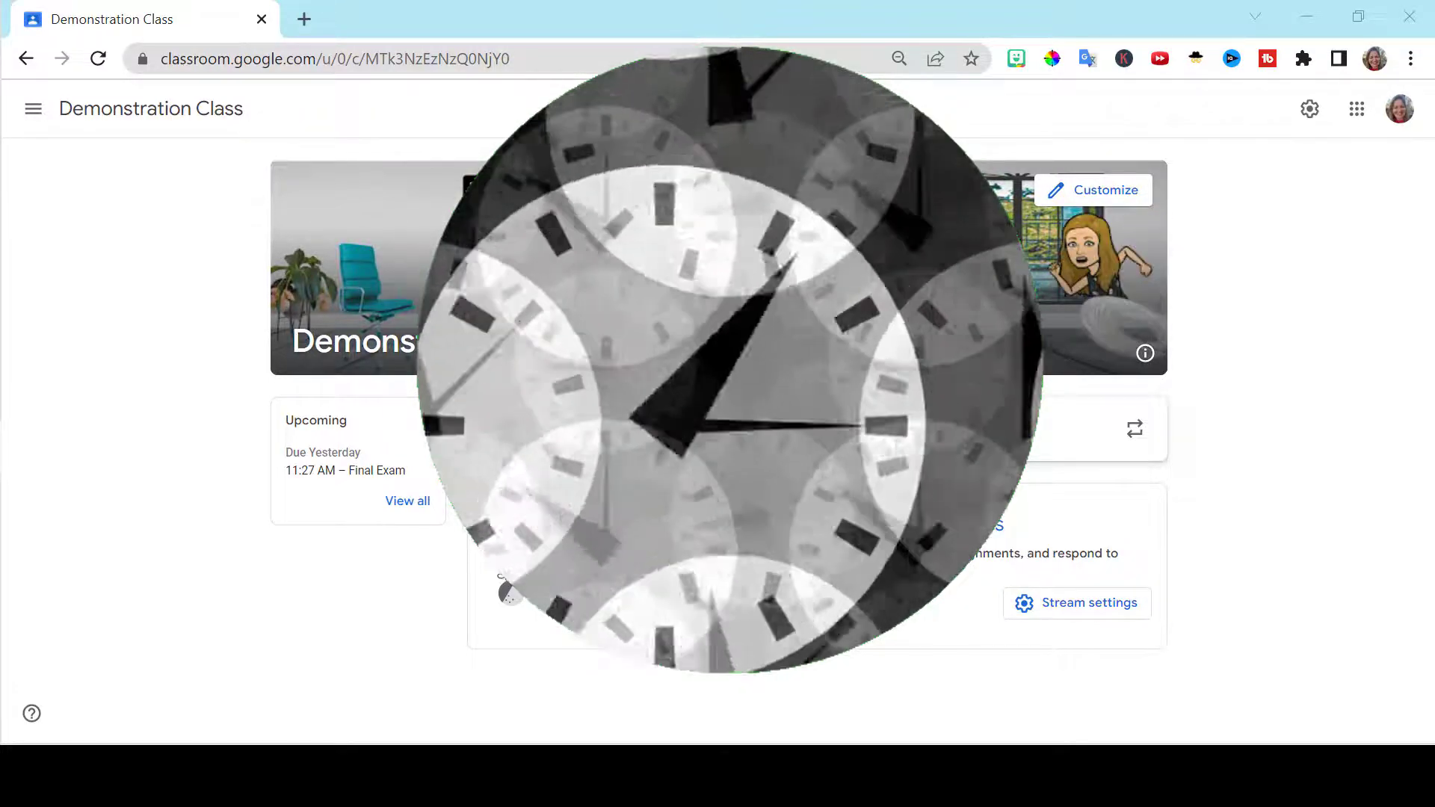
From Classwork, browse Reuse post across all classes, then close the dialog without reusing anything
{"action": "left_click", "coordinate": [655, 108]}
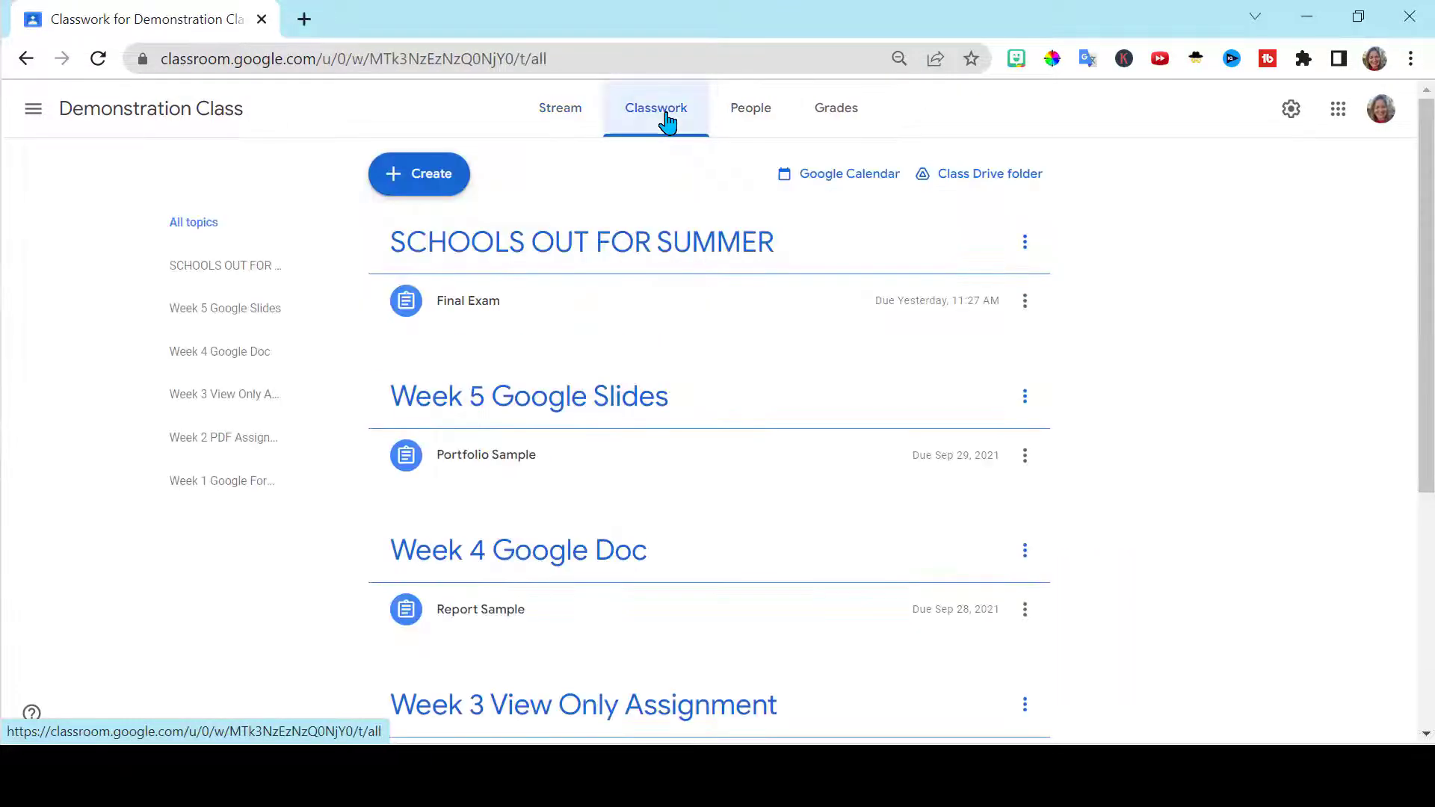
{"action": "left_click", "coordinate": [419, 173]}
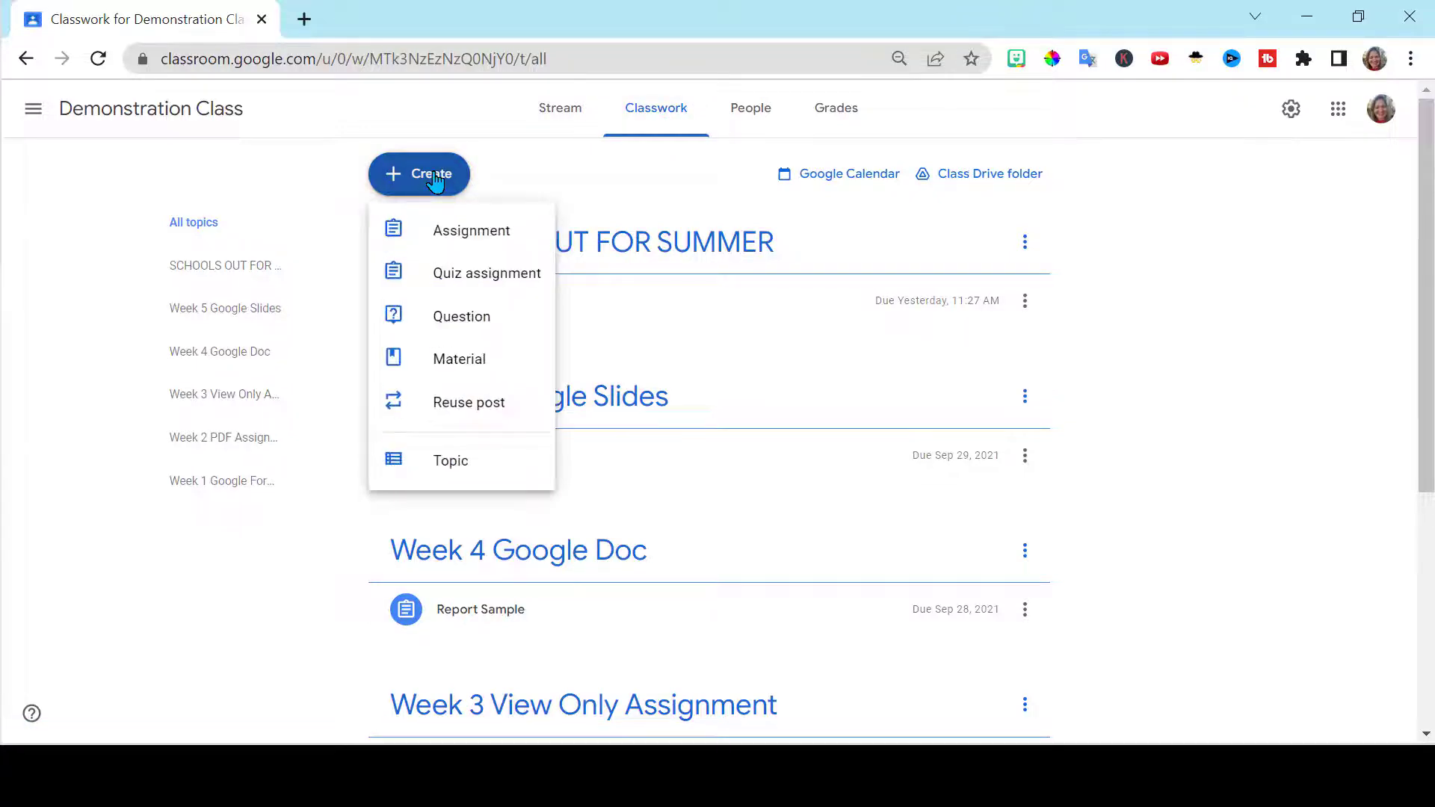
{"action": "left_click", "coordinate": [467, 402]}
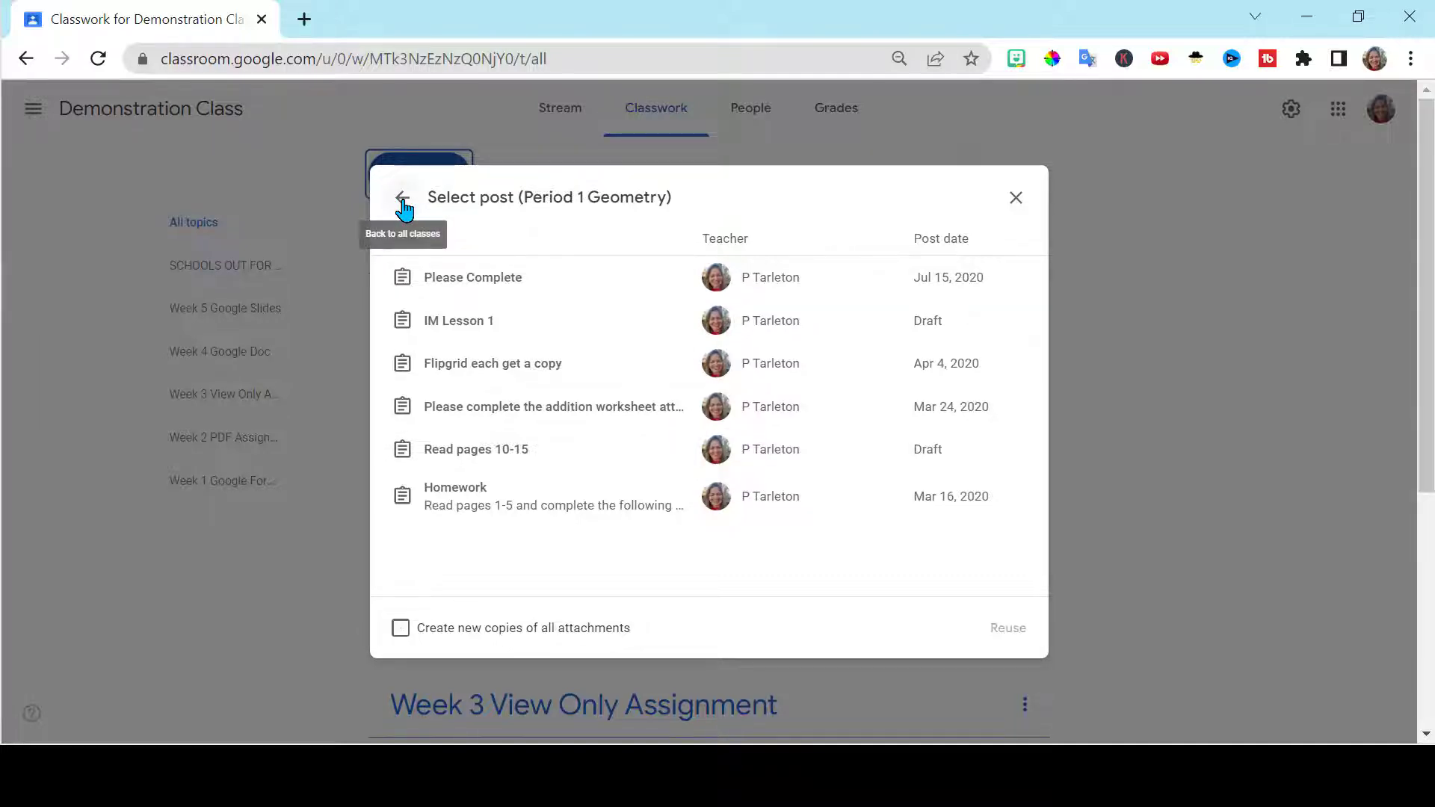
{"action": "left_click", "coordinate": [400, 198]}
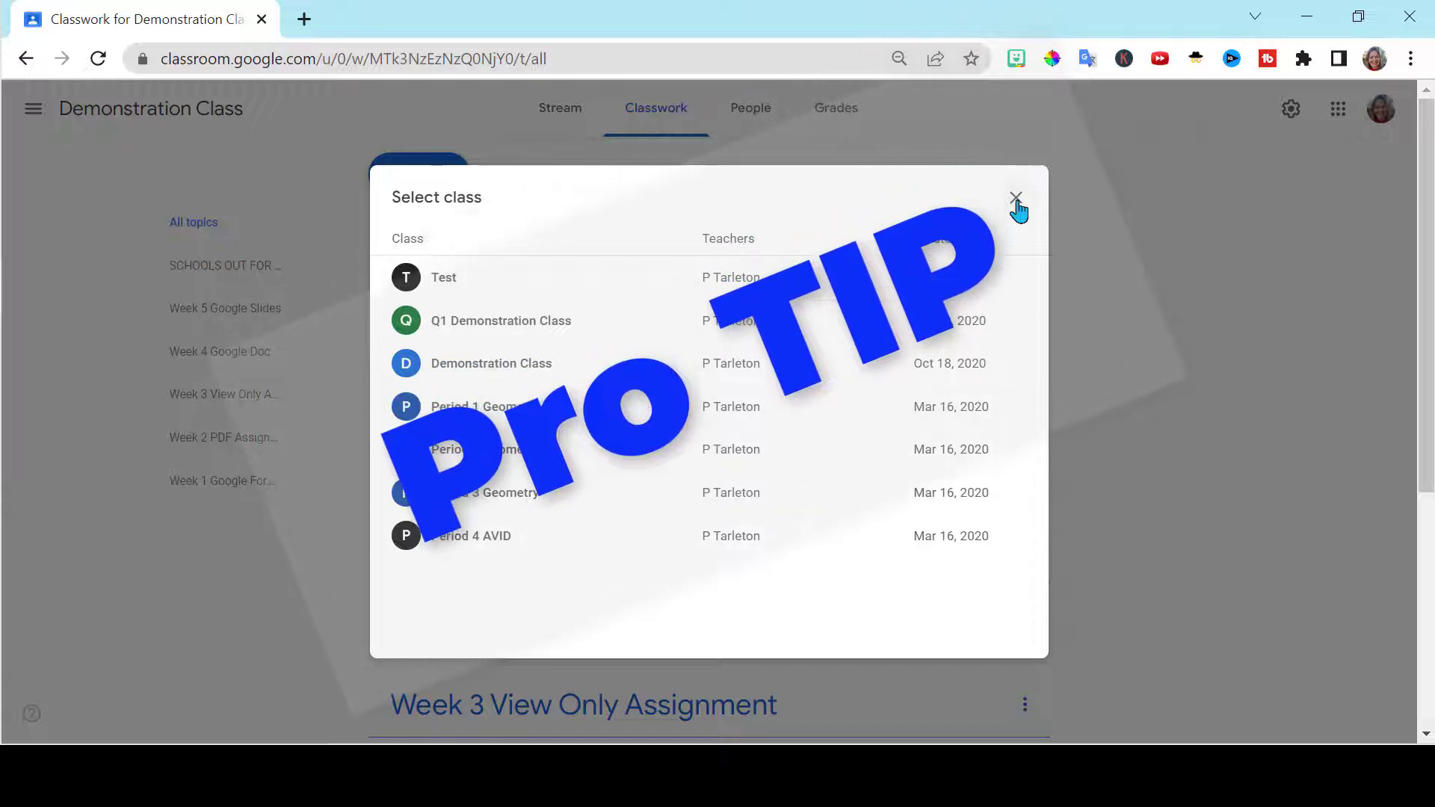
{"action": "left_click", "coordinate": [1015, 197]}
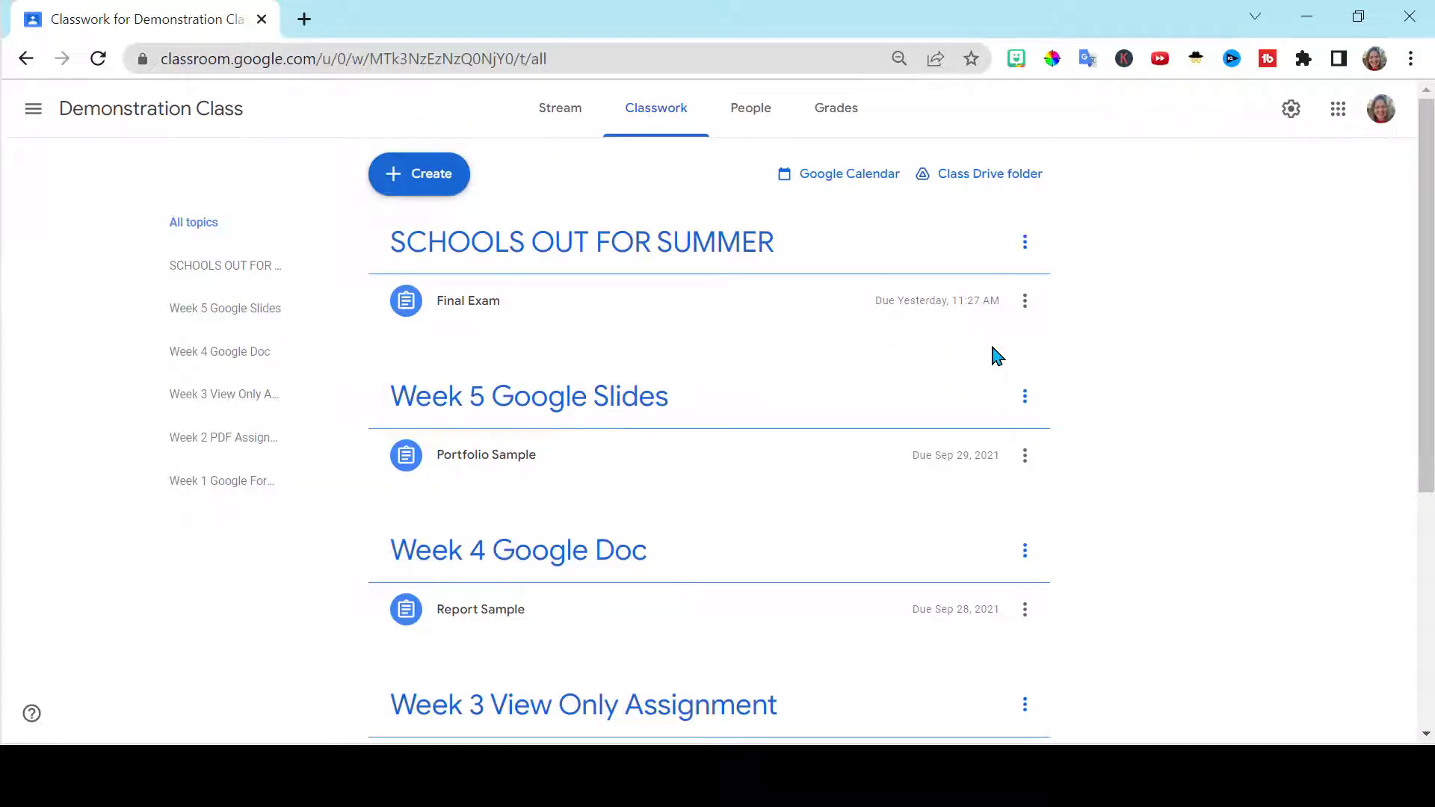
{"action": "mouse_move", "coordinate": [1200, 336]}
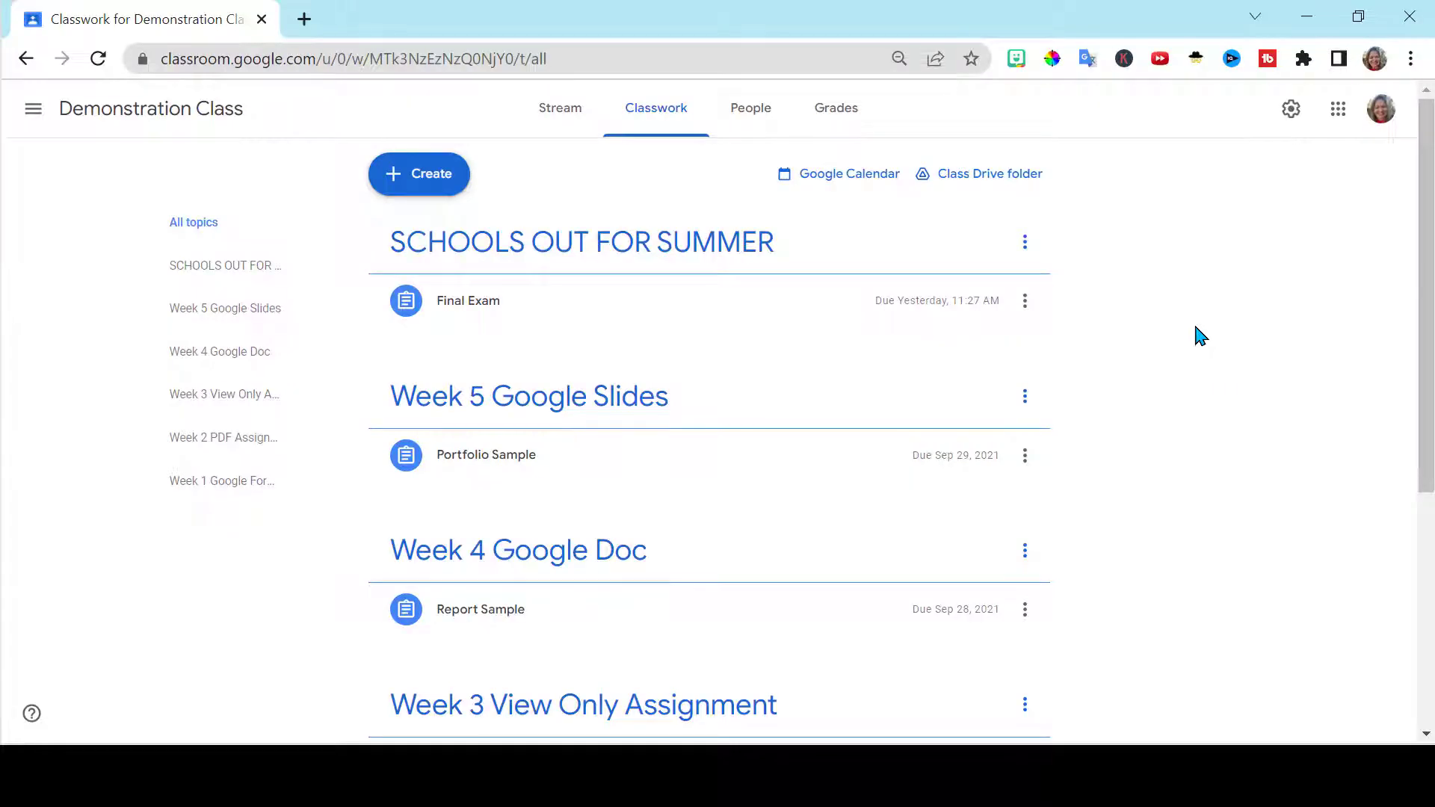
Dismiss the Create menu and switch back to the Demonstration Class stream
{"action": "left_click", "coordinate": [418, 174]}
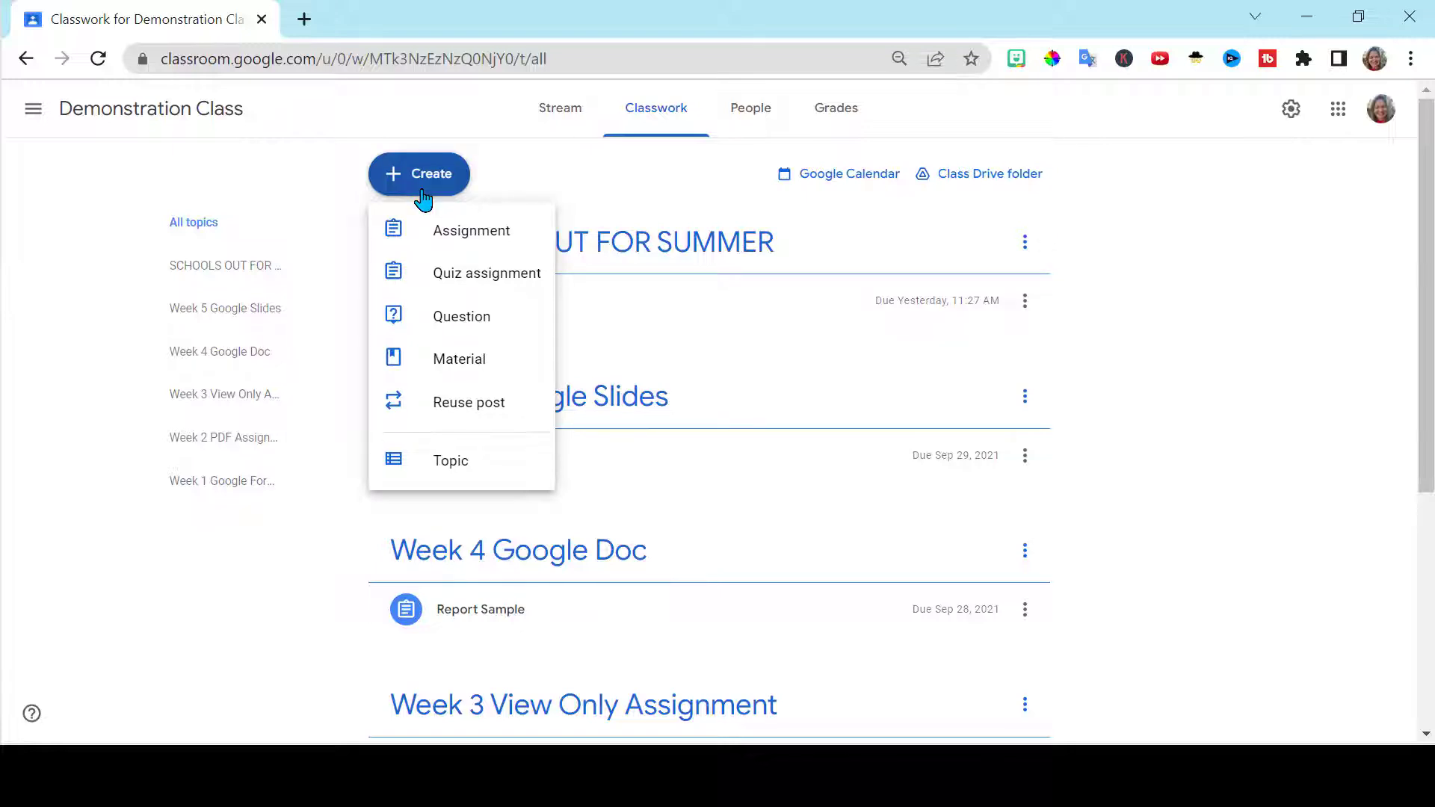
{"action": "left_click", "coordinate": [568, 108]}
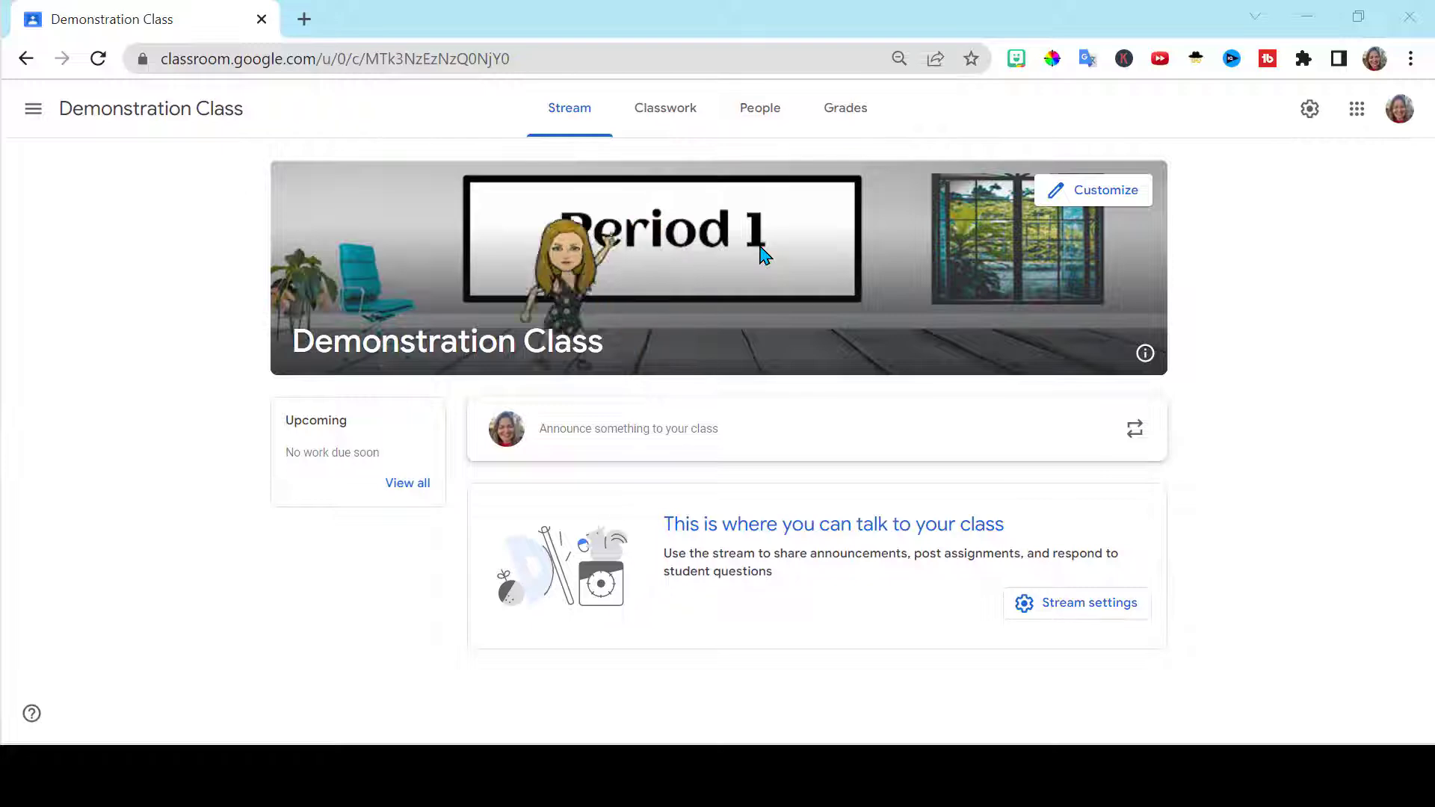
Reuse the Welcome Back post from the 22-23 School Year class as a new assignment draft
{"action": "left_click", "coordinate": [655, 107]}
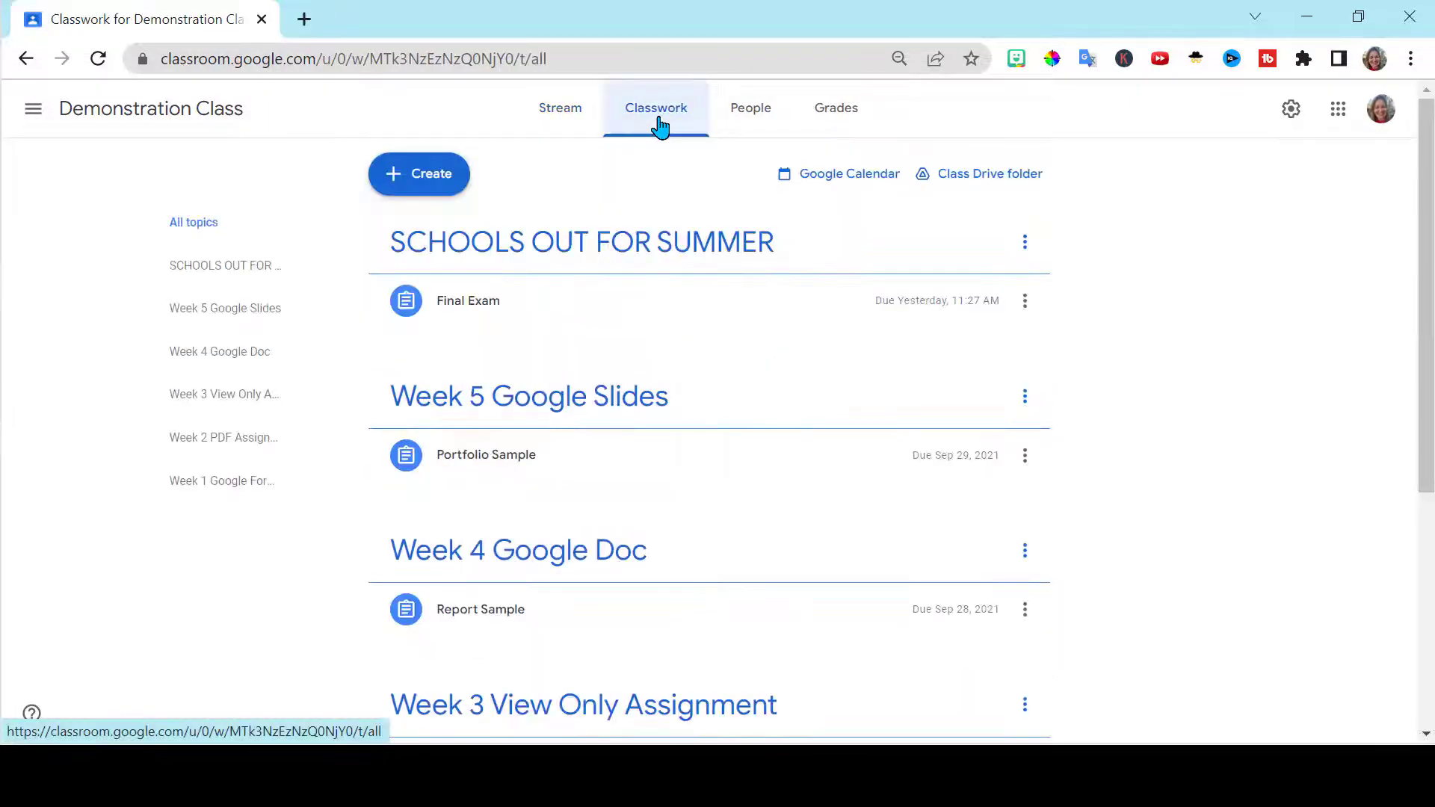
{"action": "left_click", "coordinate": [419, 174]}
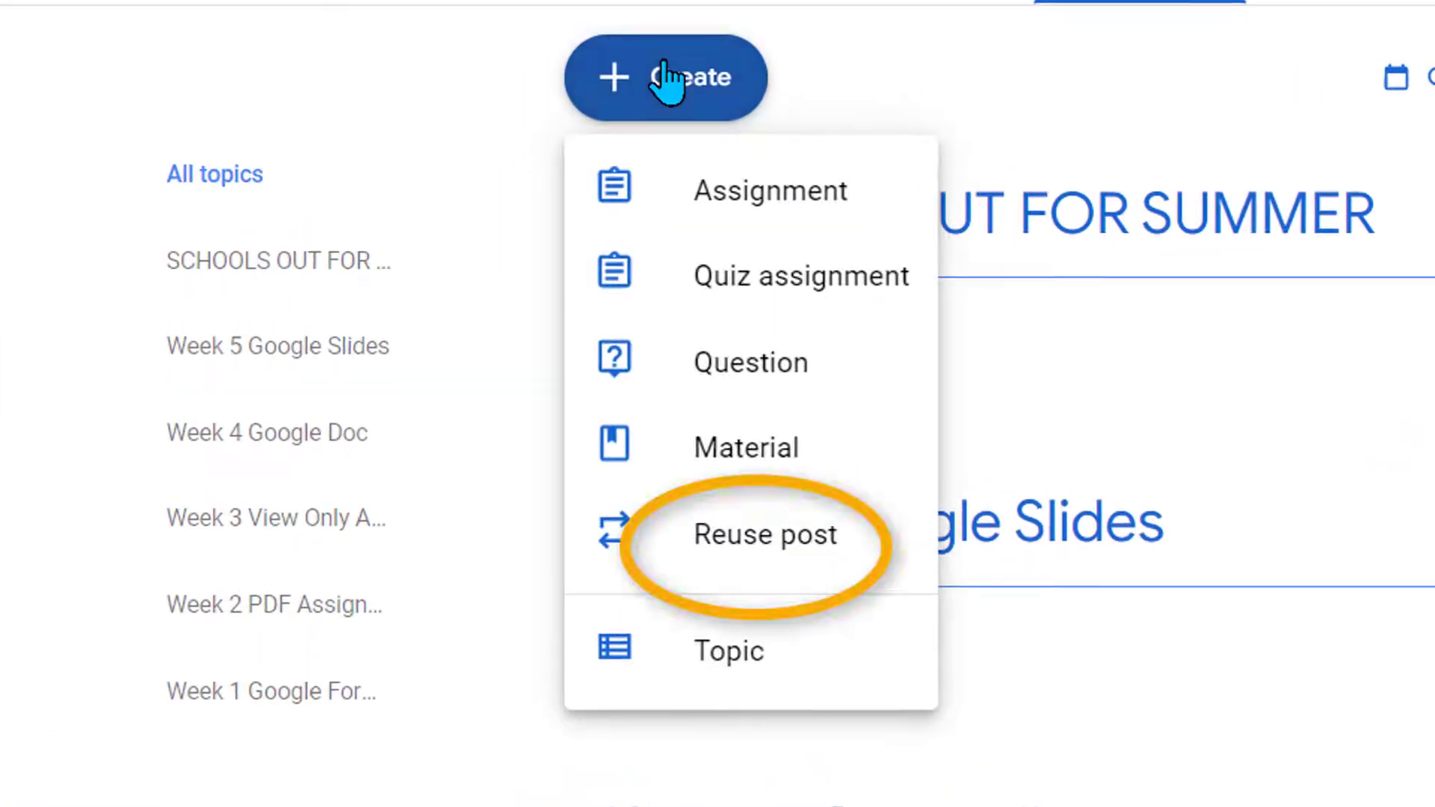
{"action": "left_click", "coordinate": [764, 535]}
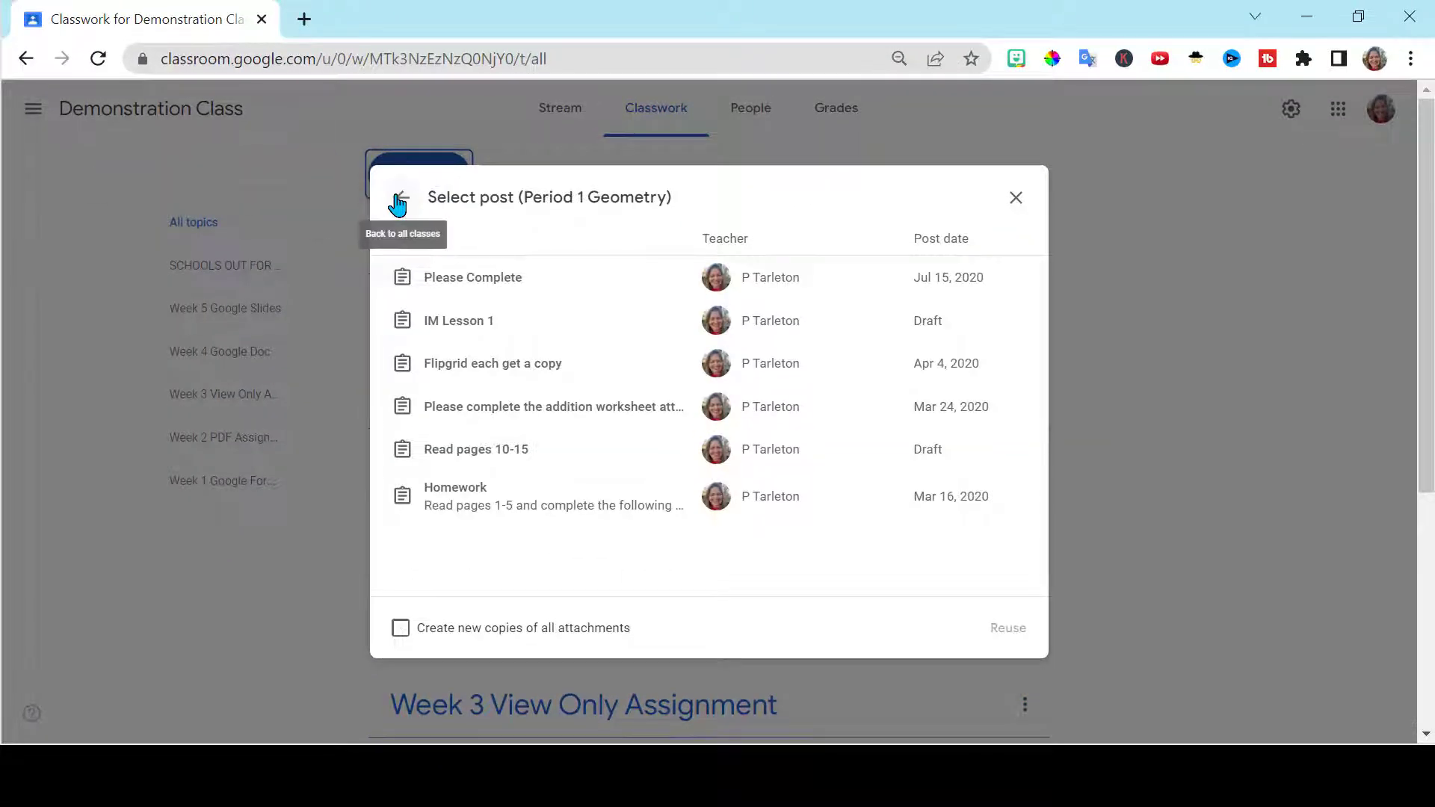
{"action": "left_click", "coordinate": [398, 202]}
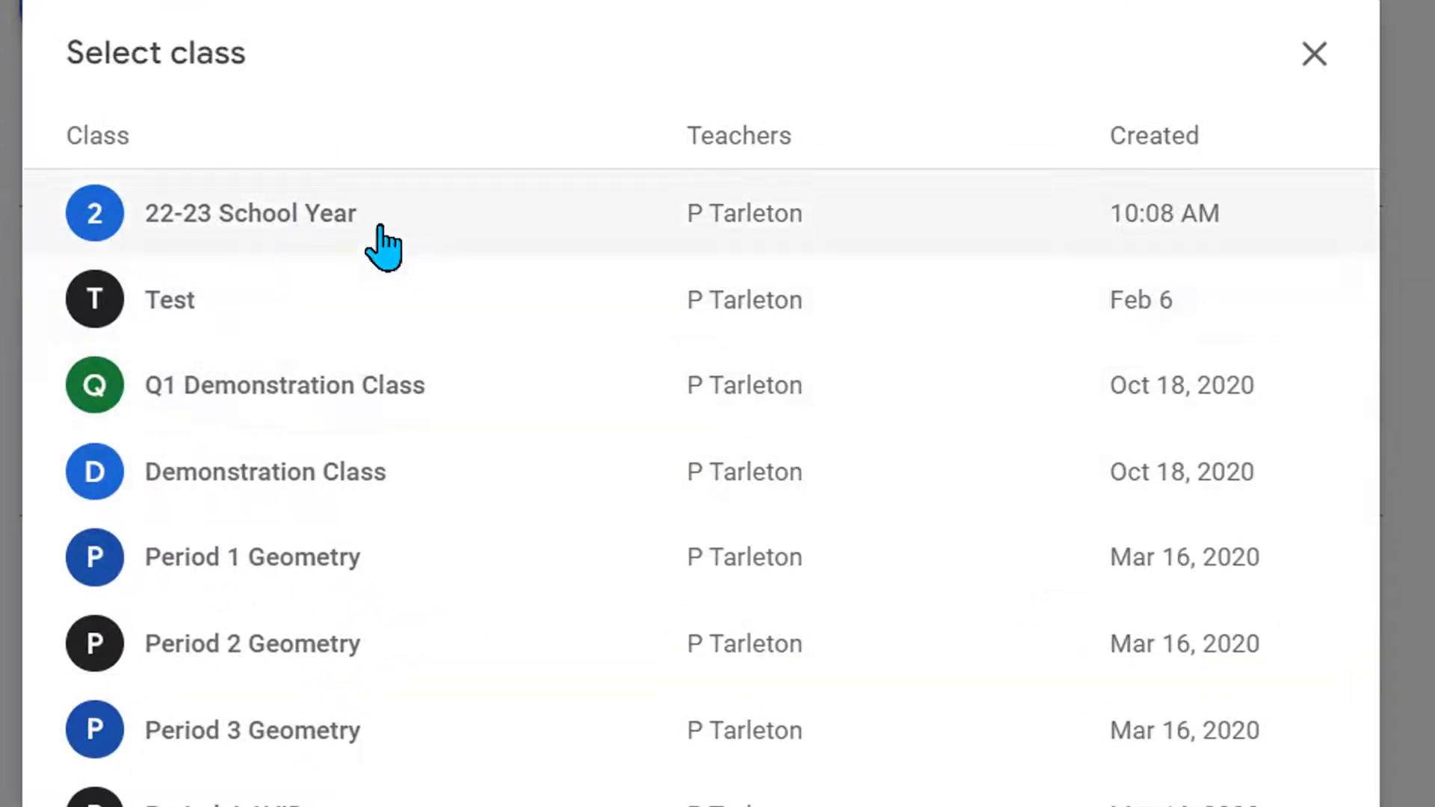
{"action": "left_click", "coordinate": [250, 214]}
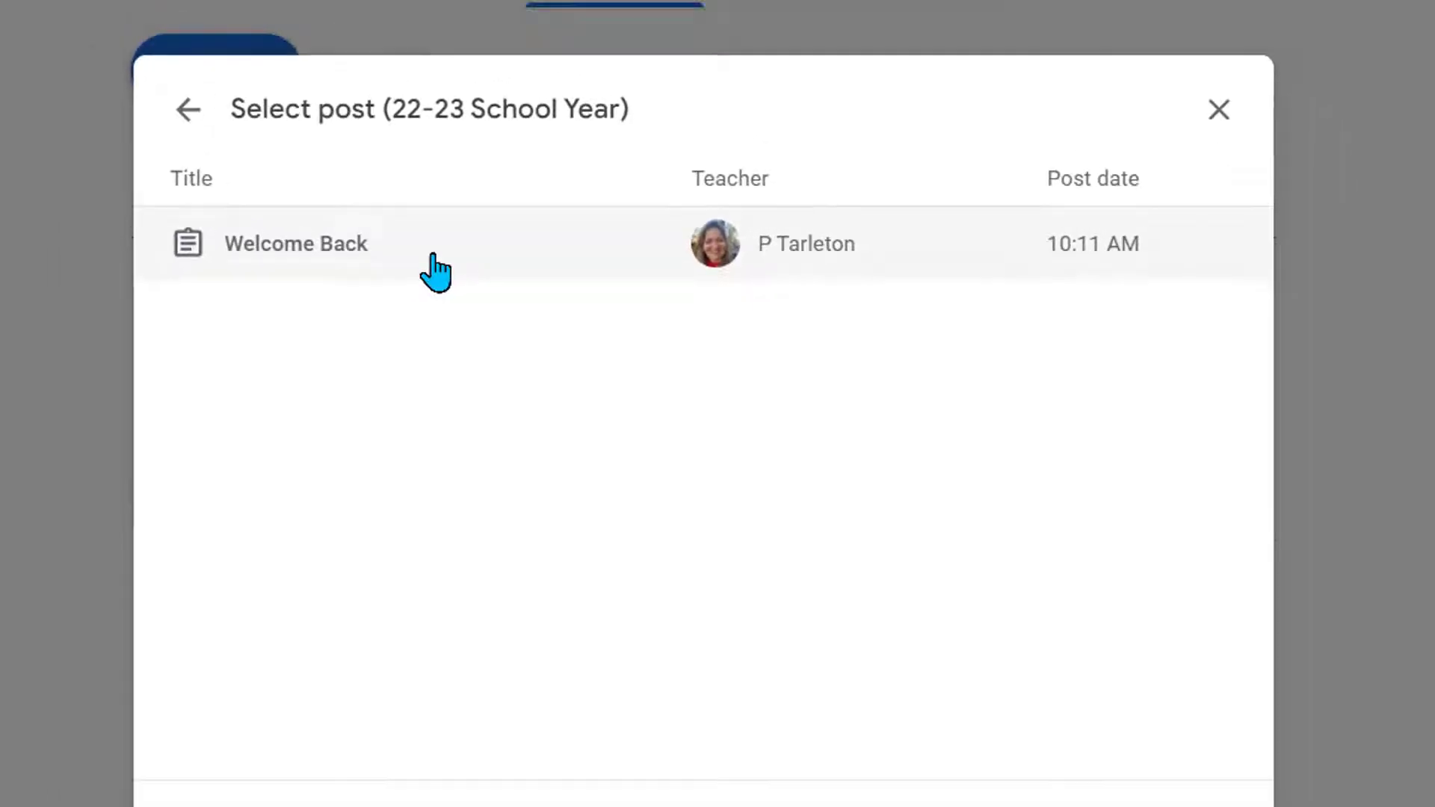
{"action": "left_click", "coordinate": [295, 243]}
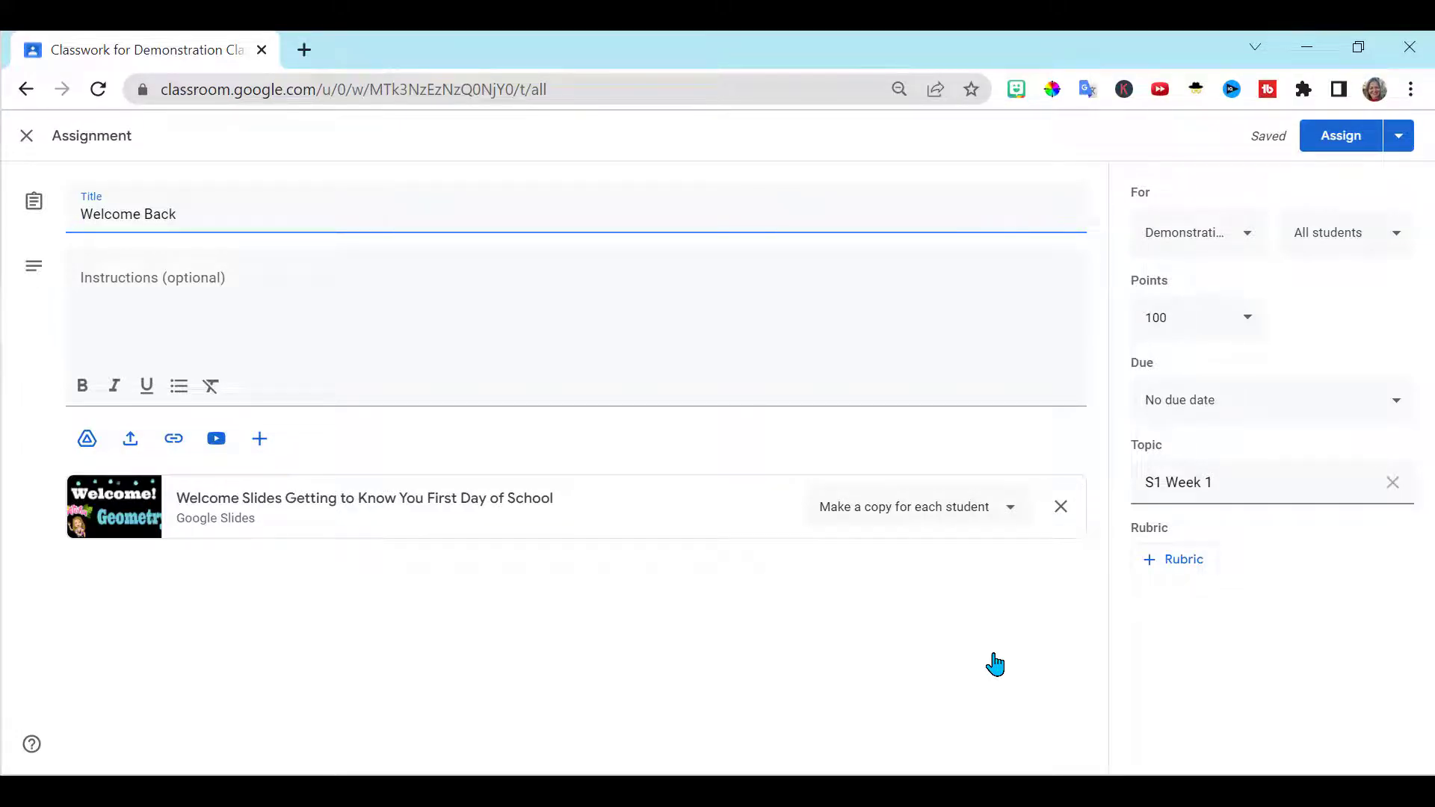
{"action": "mouse_move", "coordinate": [663, 441]}
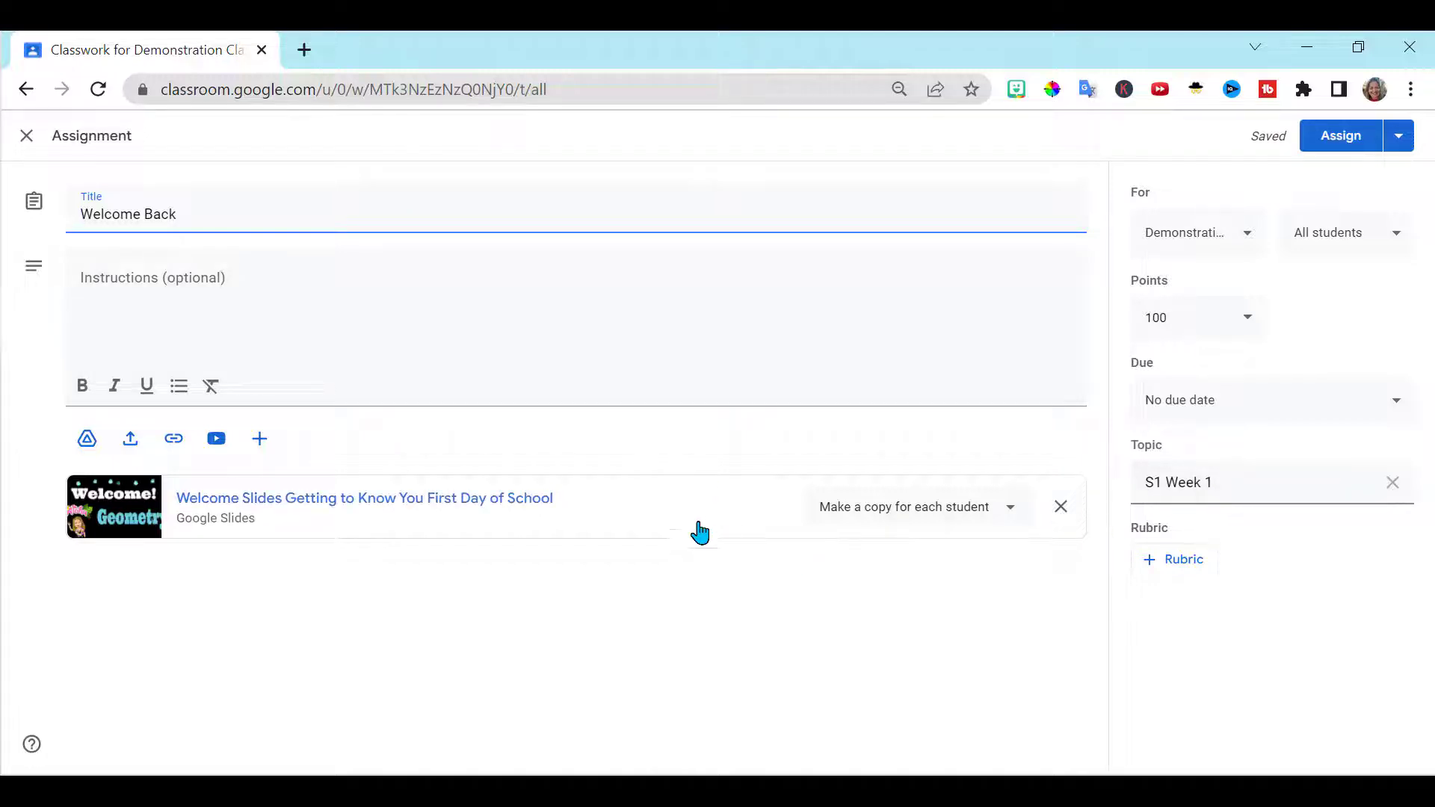
{"action": "mouse_move", "coordinate": [914, 533]}
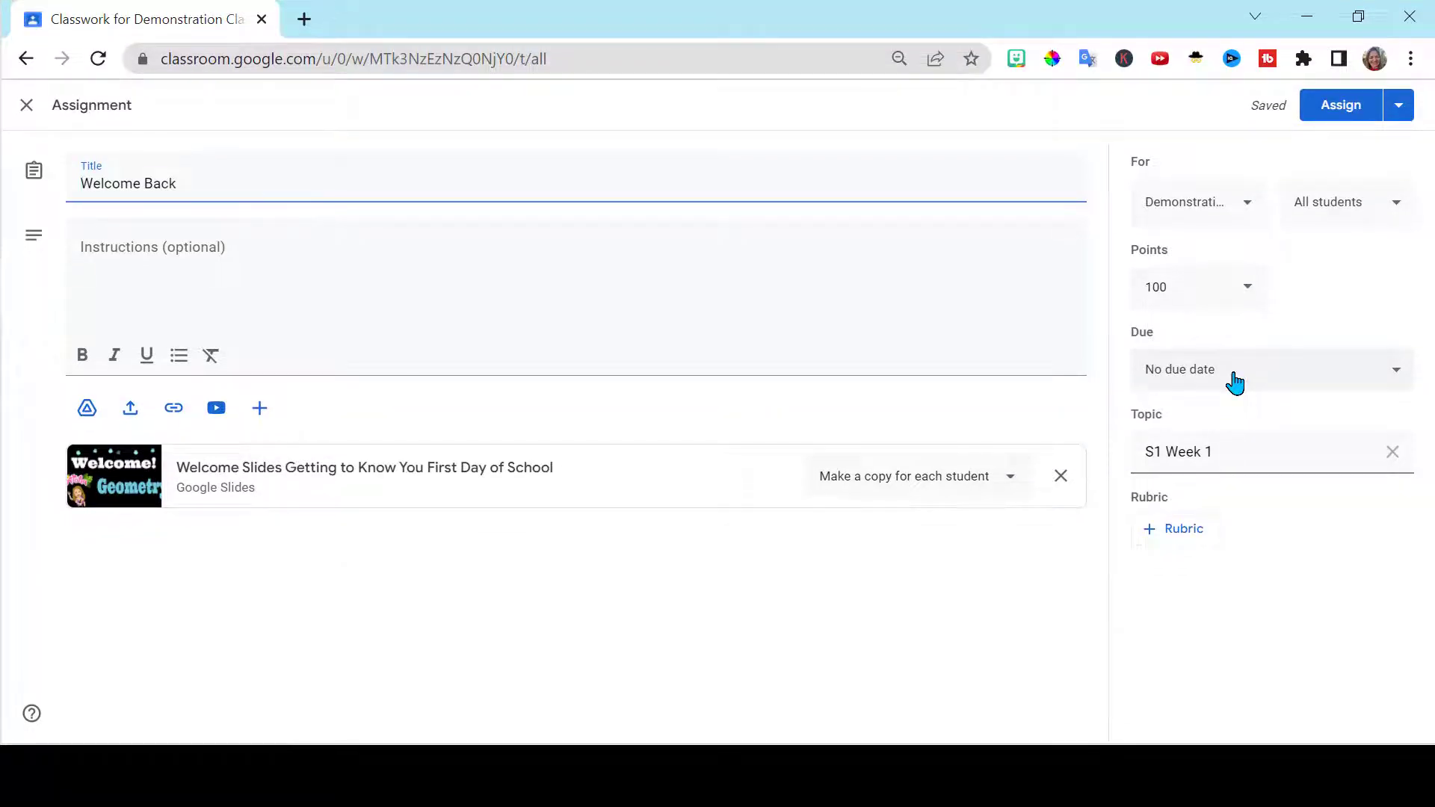
Begin setting the new 'Schedule Assign to Multiple Classes' assignment for 2 classes
{"action": "left_click", "coordinate": [1268, 369]}
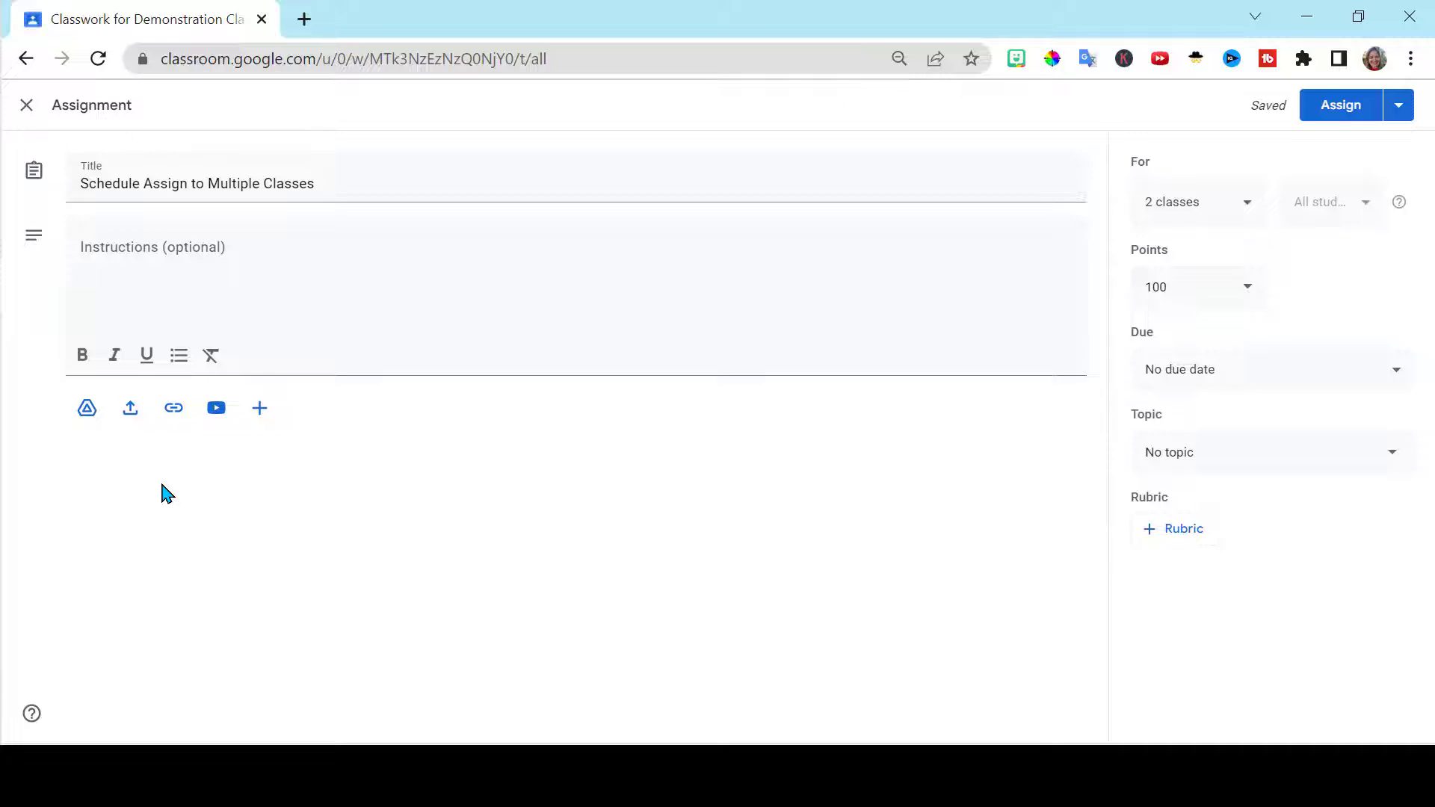
{"action": "mouse_move", "coordinate": [586, 405]}
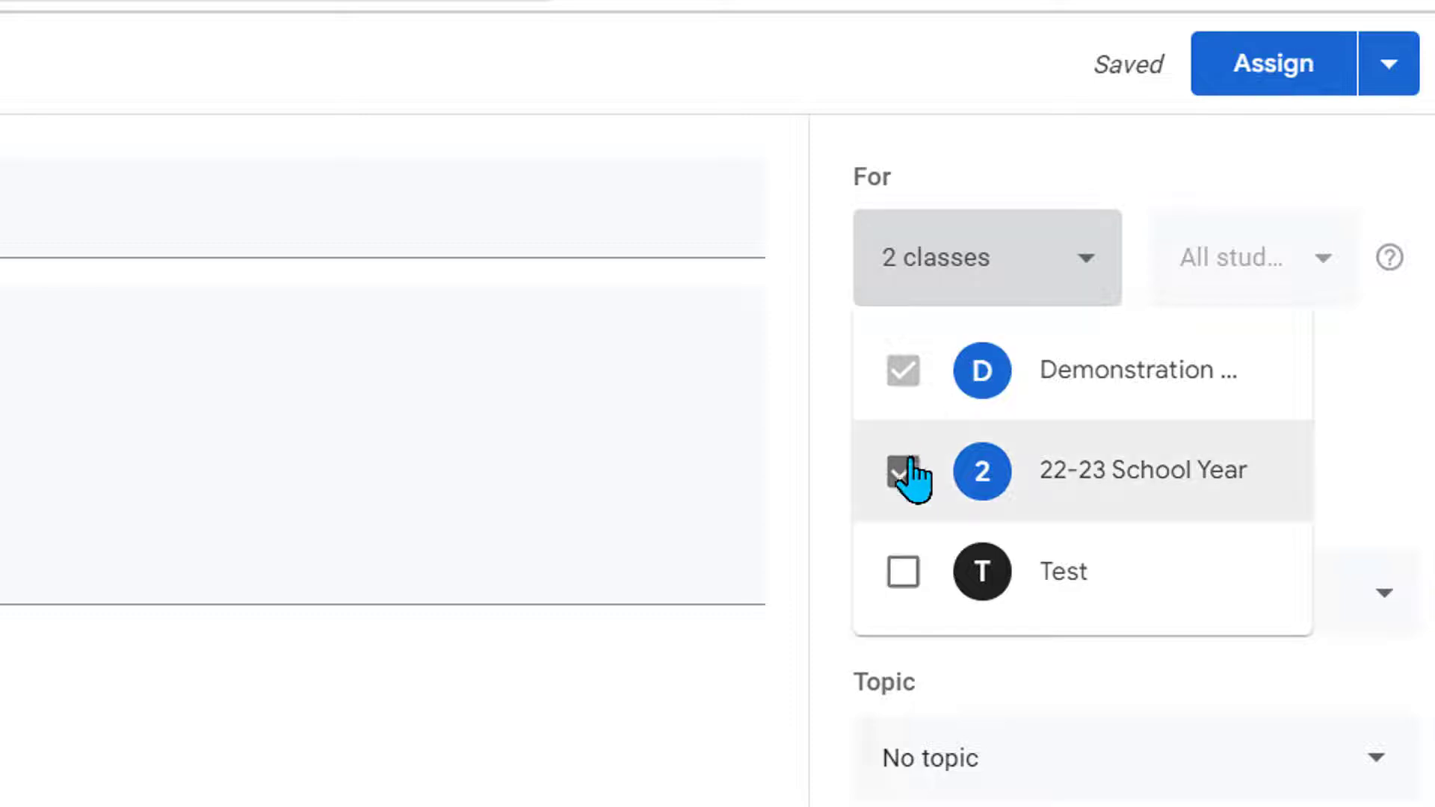
Include 22-23 School Year and choose Schedule from the Assign options for both classes
{"action": "left_click", "coordinate": [902, 471]}
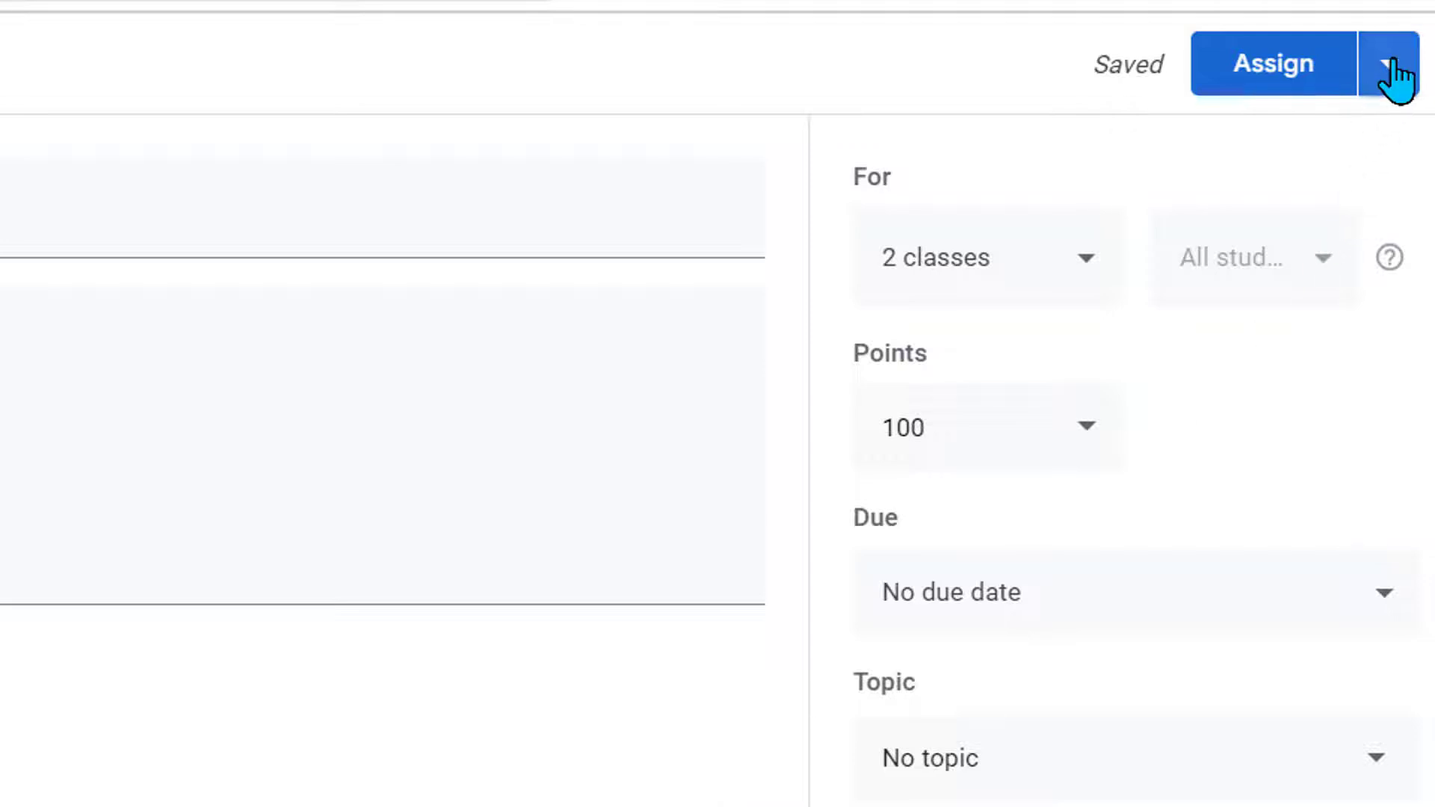
{"action": "left_click", "coordinate": [1404, 64]}
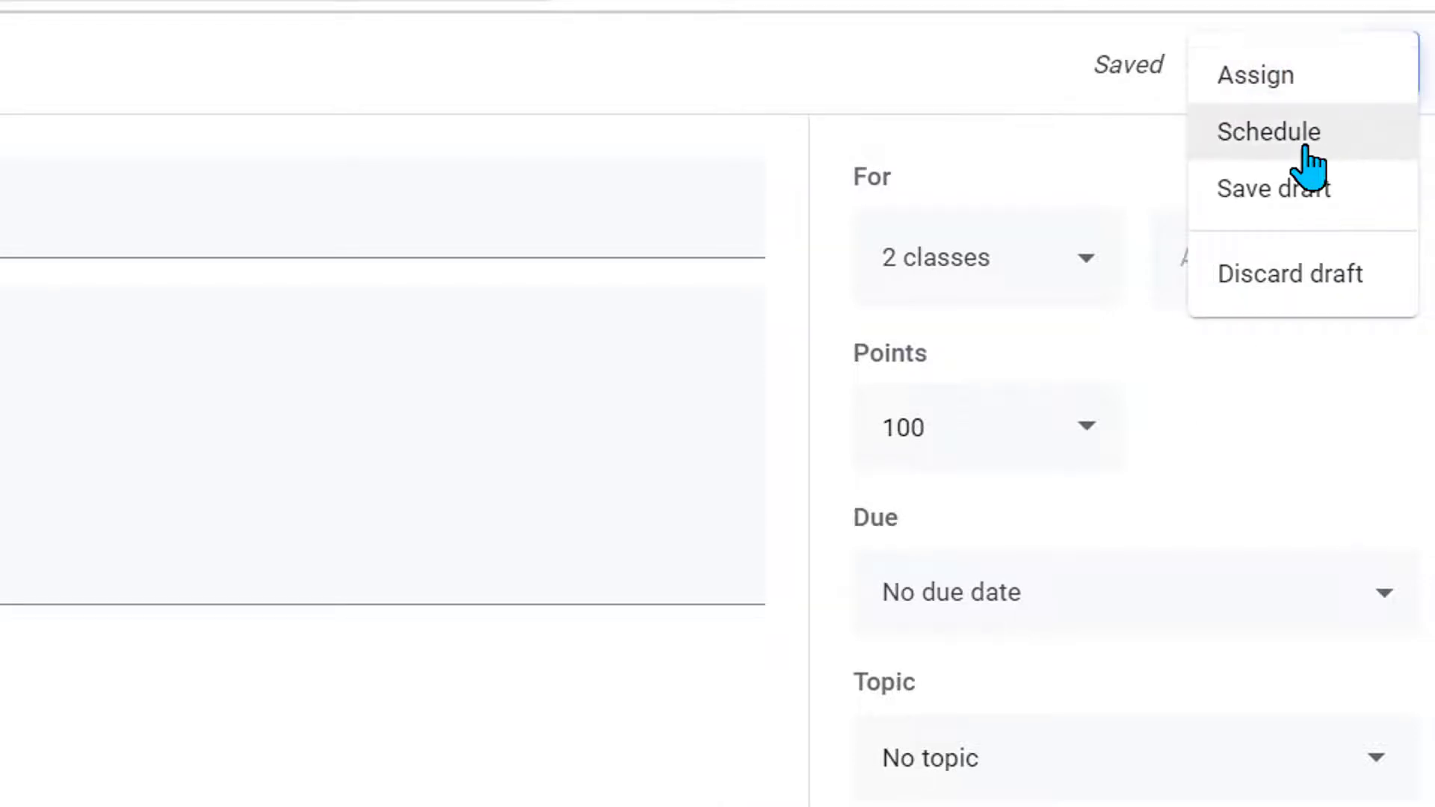
{"action": "left_click", "coordinate": [1267, 132]}
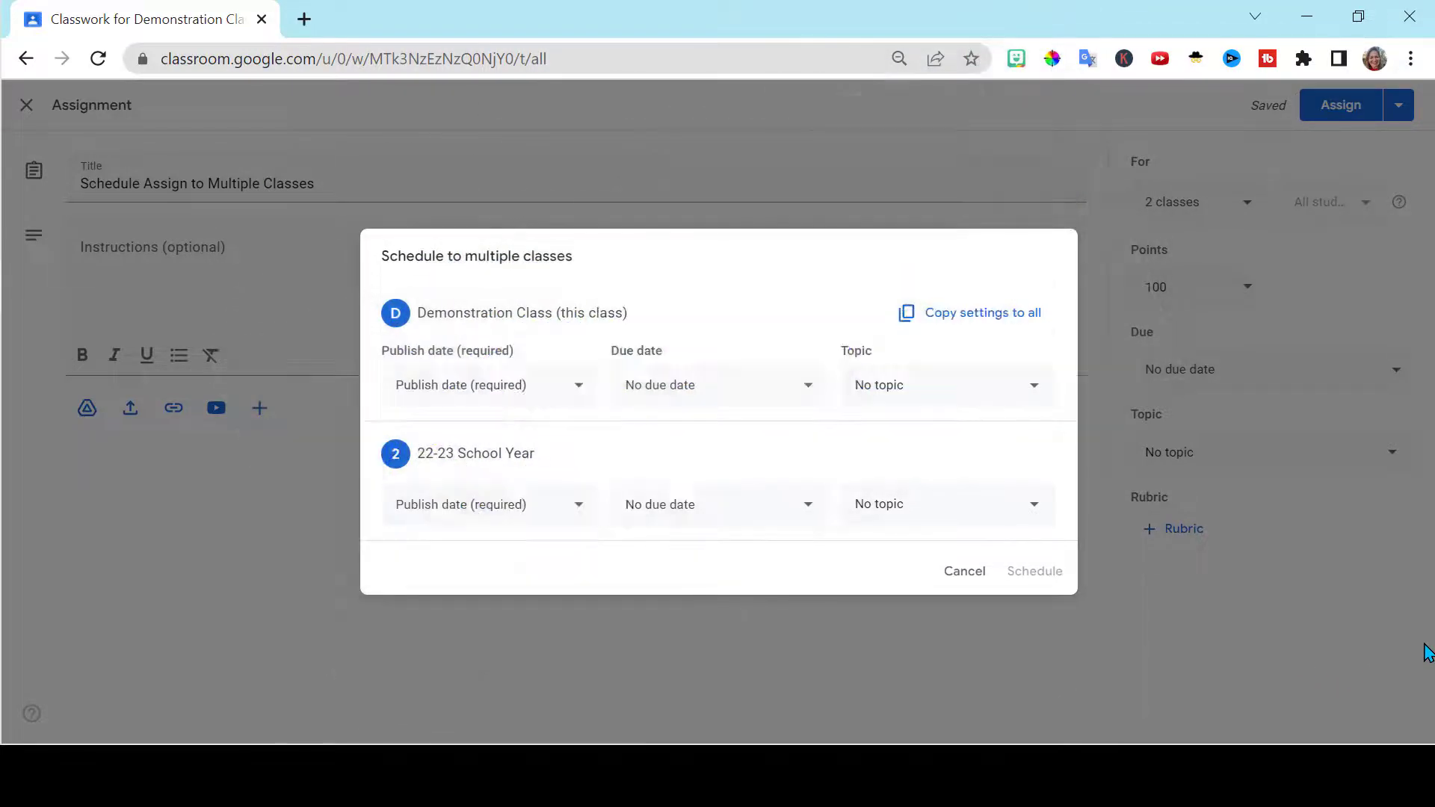
{"action": "mouse_move", "coordinate": [933, 397]}
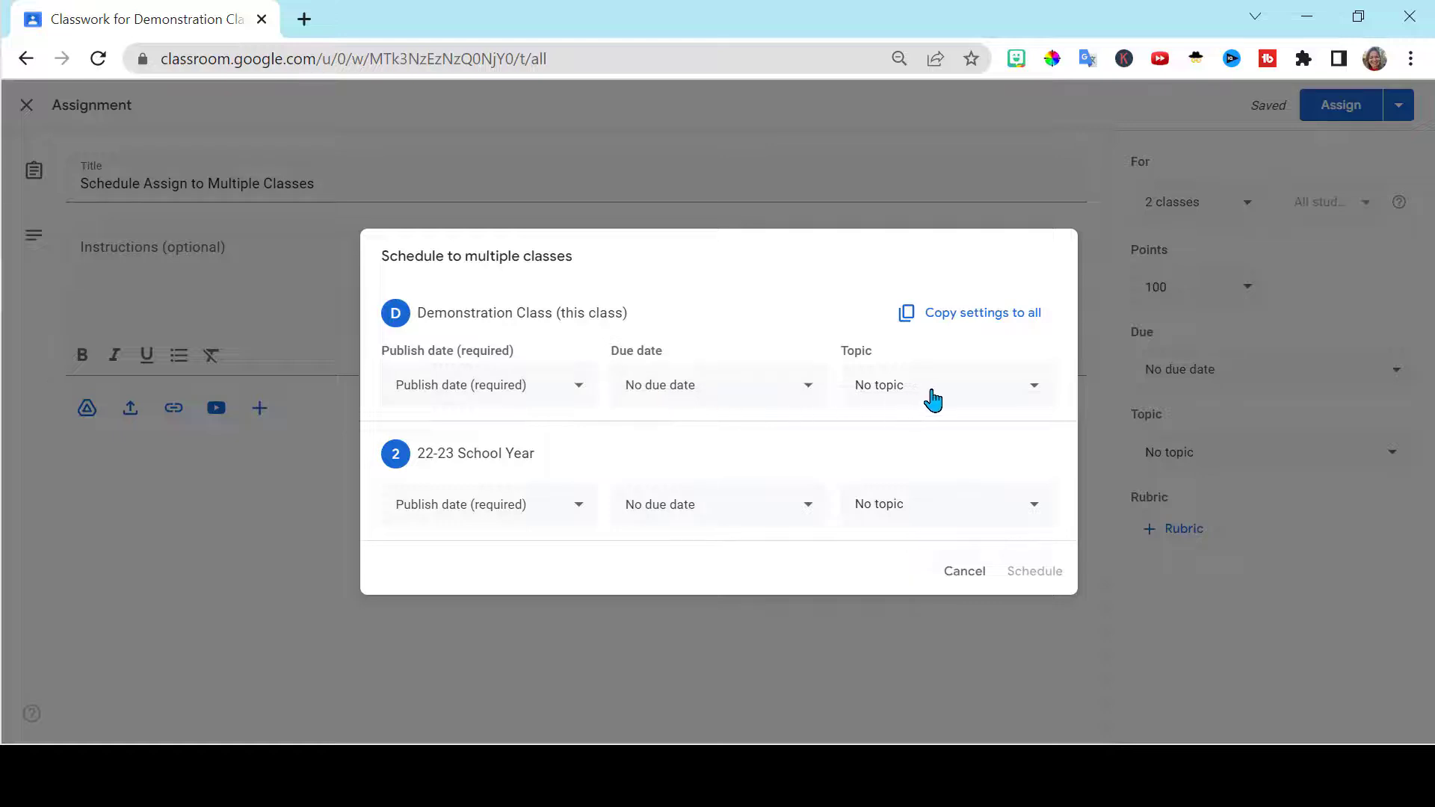
{"action": "mouse_move", "coordinate": [732, 426]}
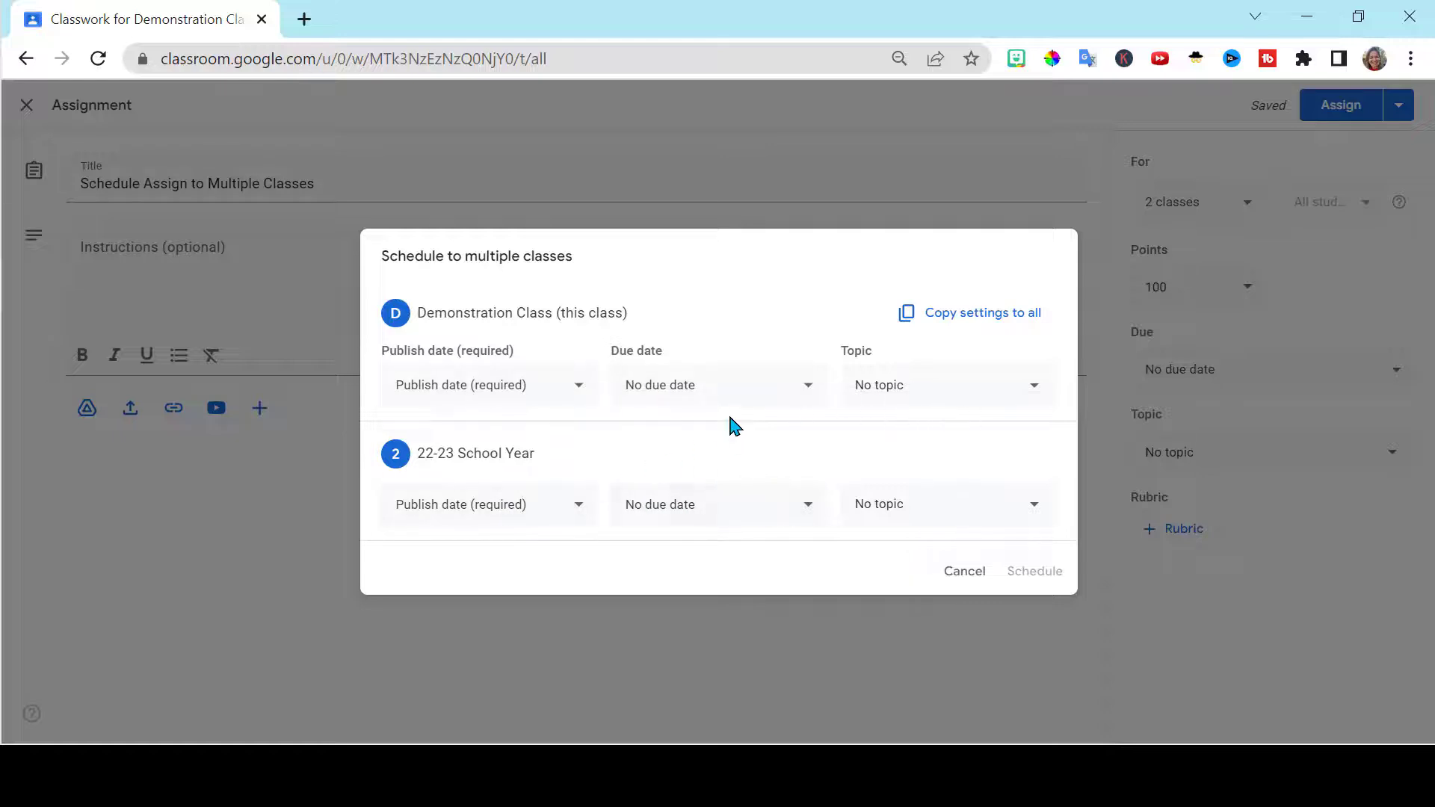
Set Demonstration Class due May 23 and copy its settings to 22-23 School Year, confirming the overwrite
{"action": "left_click", "coordinate": [718, 384]}
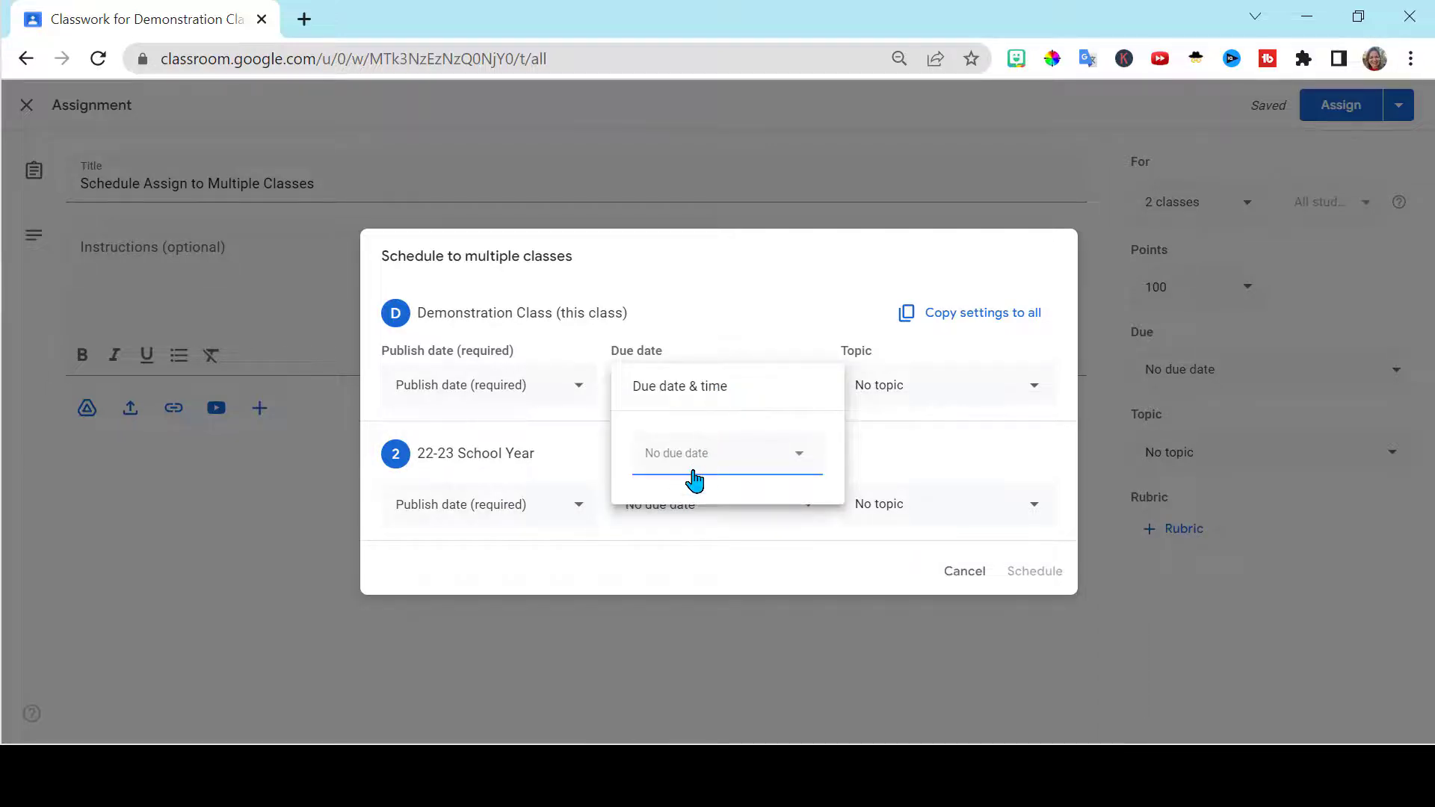
{"action": "left_click", "coordinate": [724, 453]}
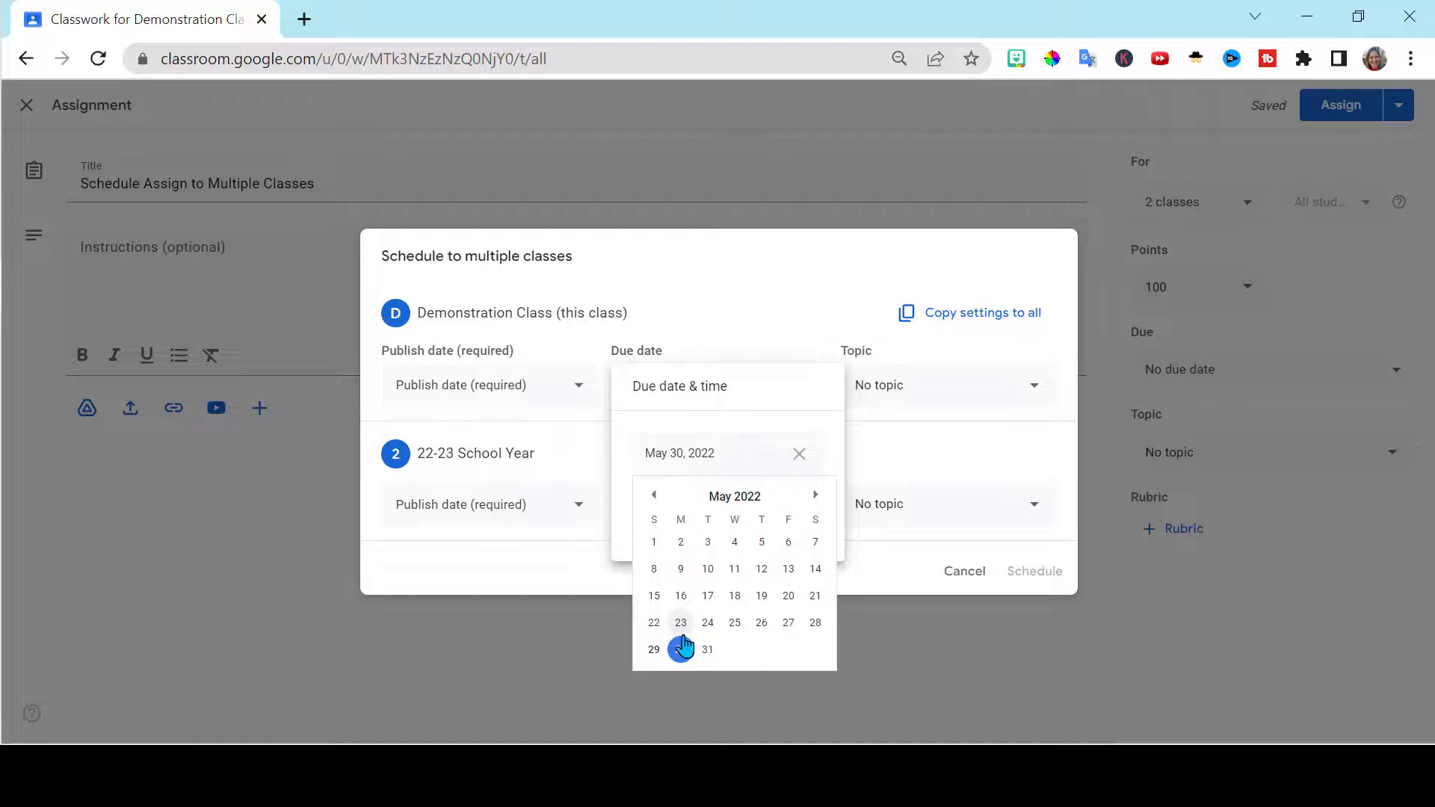
{"action": "left_click", "coordinate": [680, 622]}
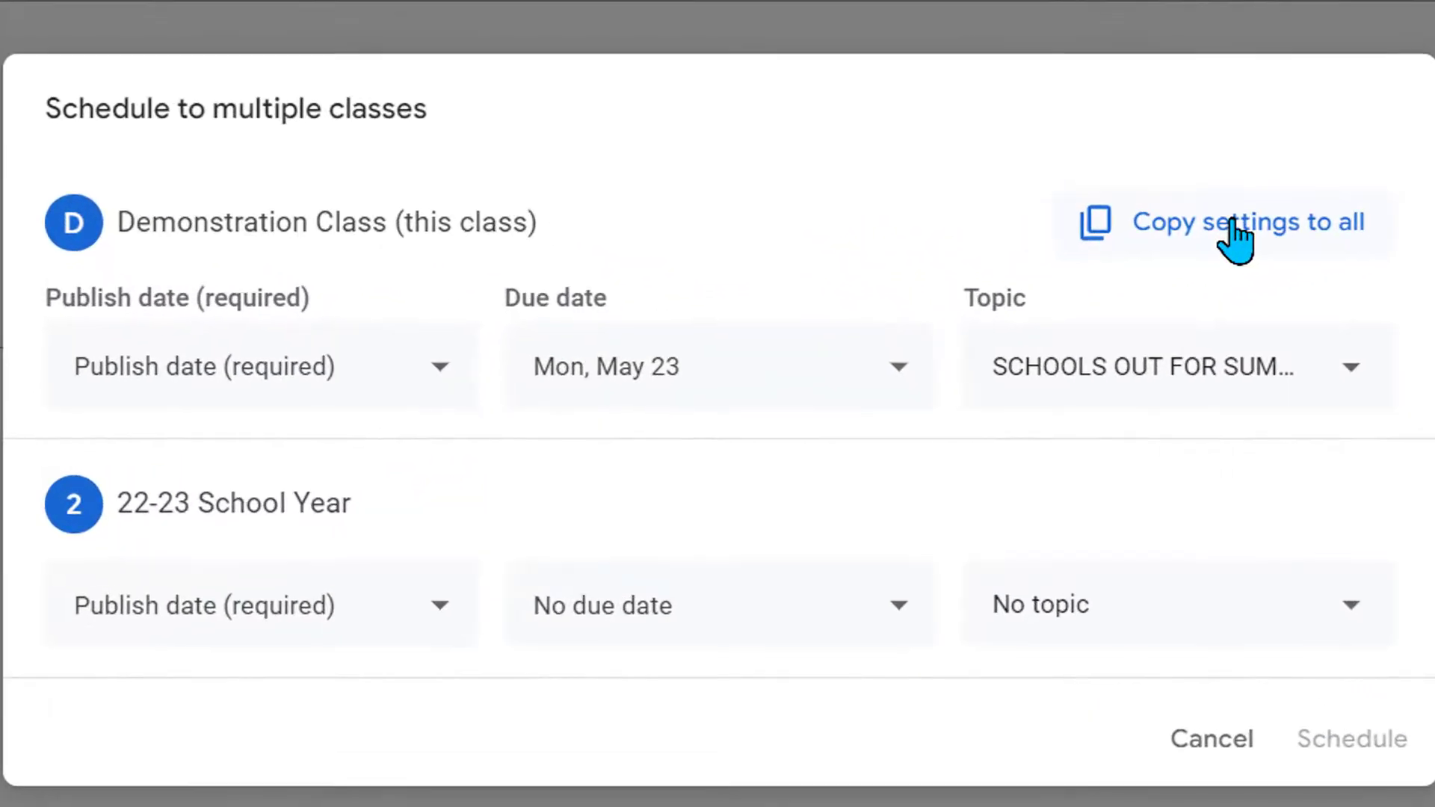
{"action": "left_click", "coordinate": [1247, 221]}
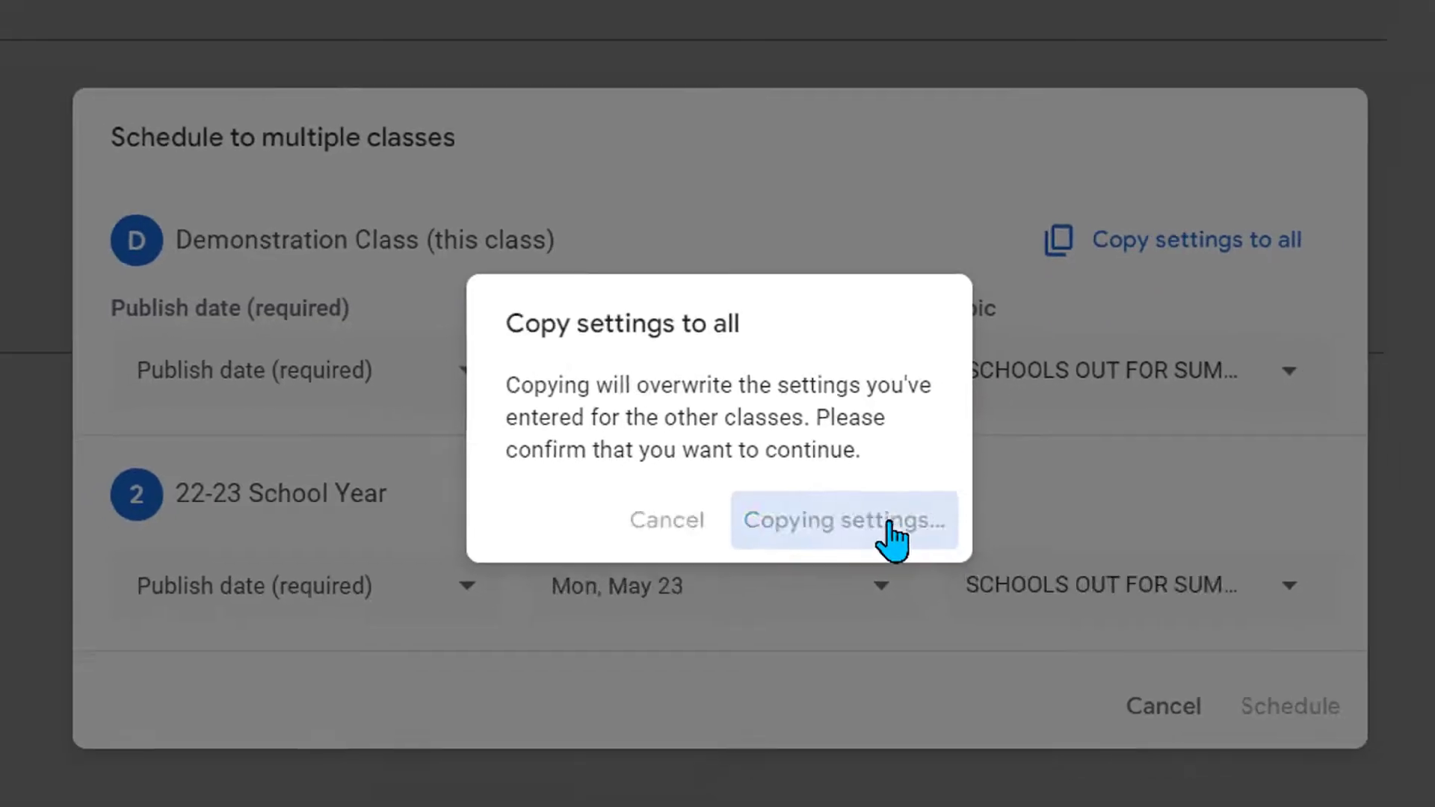
{"action": "left_click", "coordinate": [841, 520]}
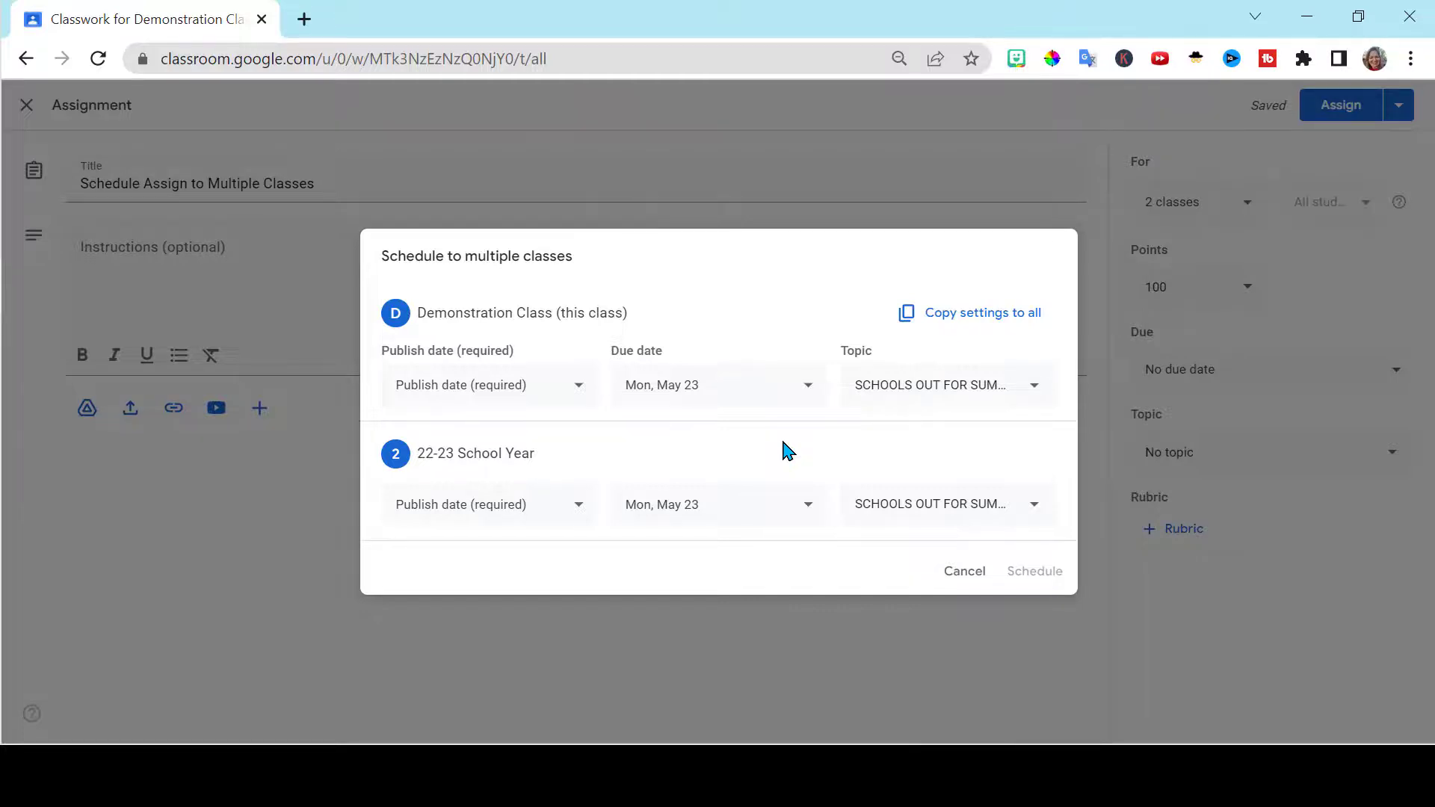
{"action": "mouse_move", "coordinate": [610, 553]}
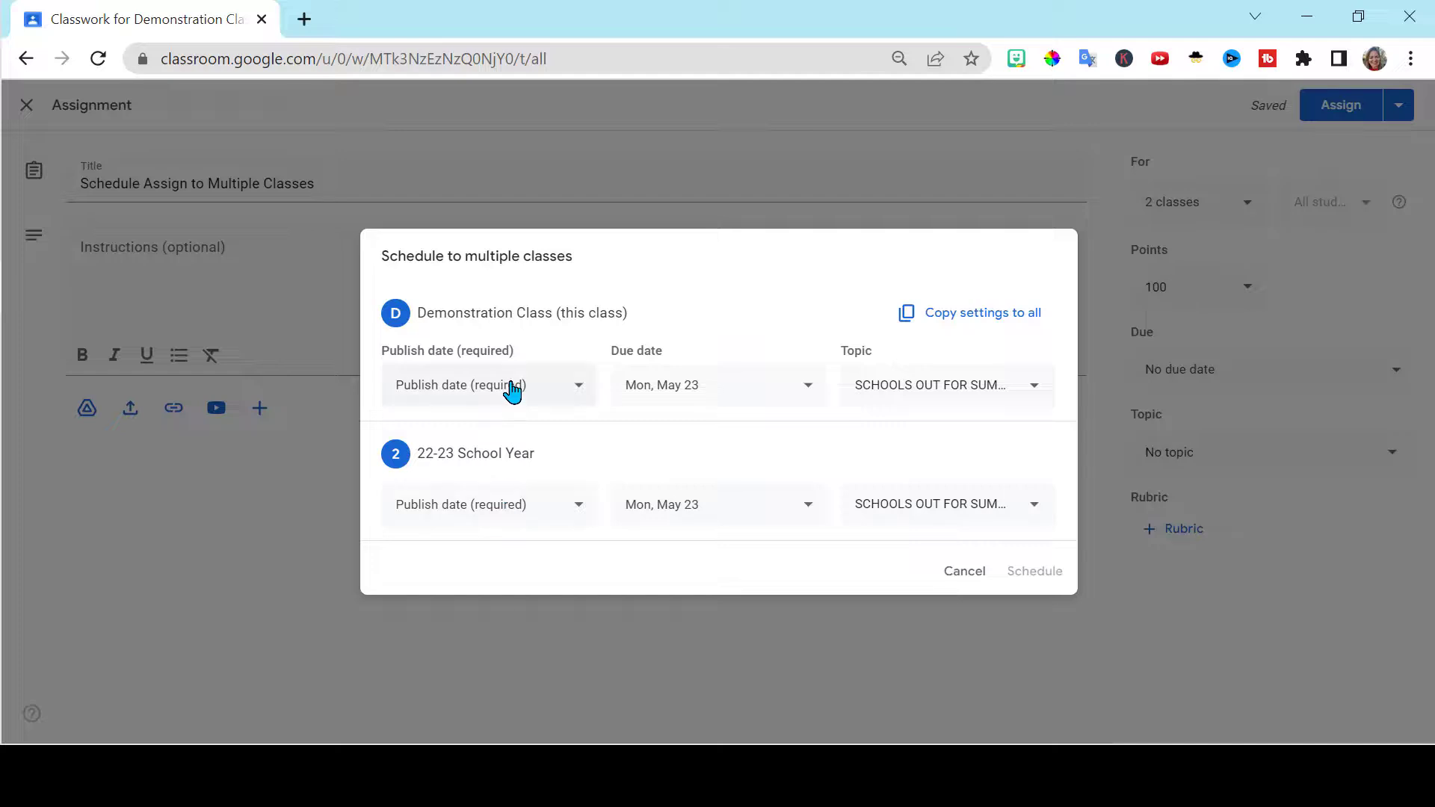
Set publish dates tomorrow 8:00 AM and 9:00 AM, due May 31, and schedule to both classes
{"action": "left_click", "coordinate": [488, 384]}
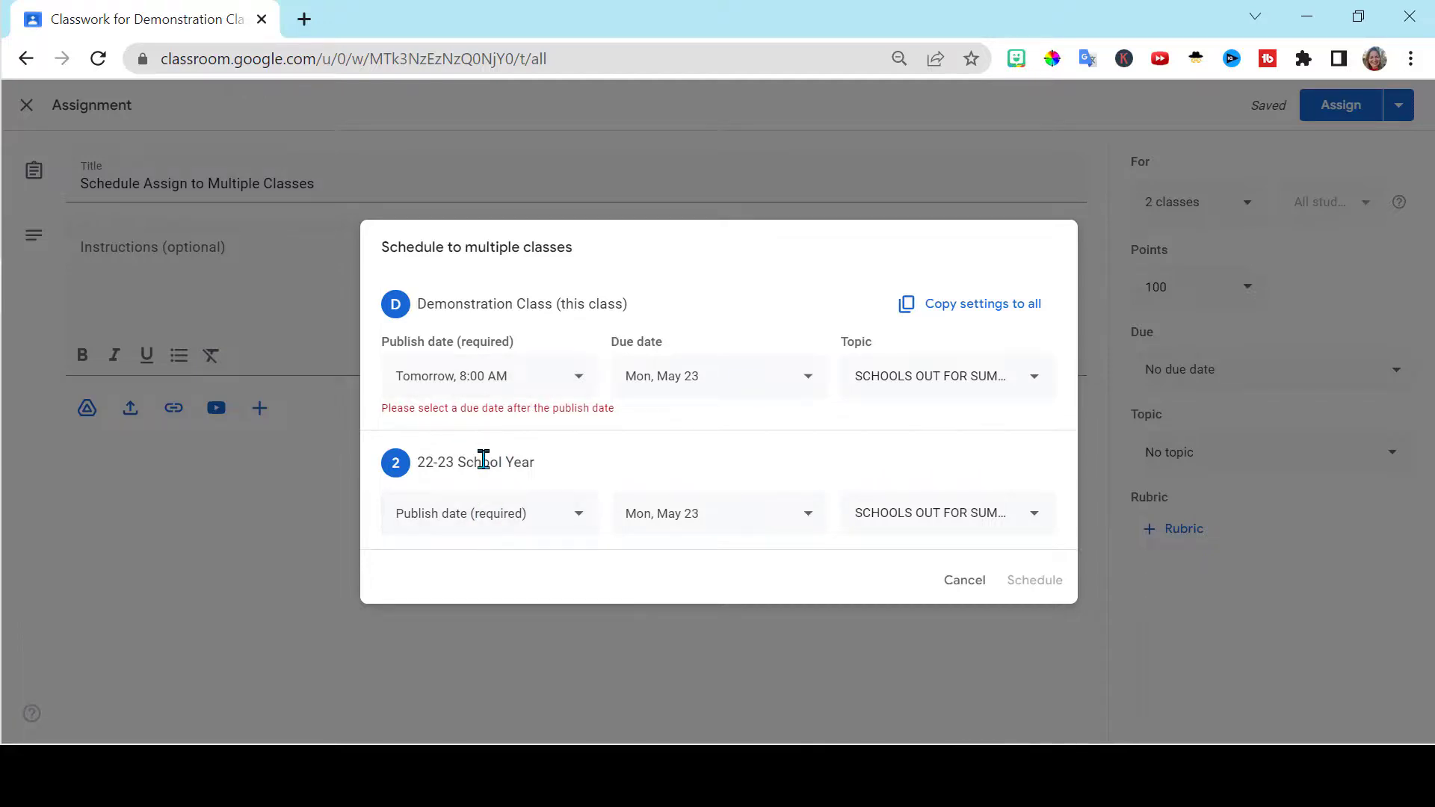
{"action": "left_click", "coordinate": [489, 513]}
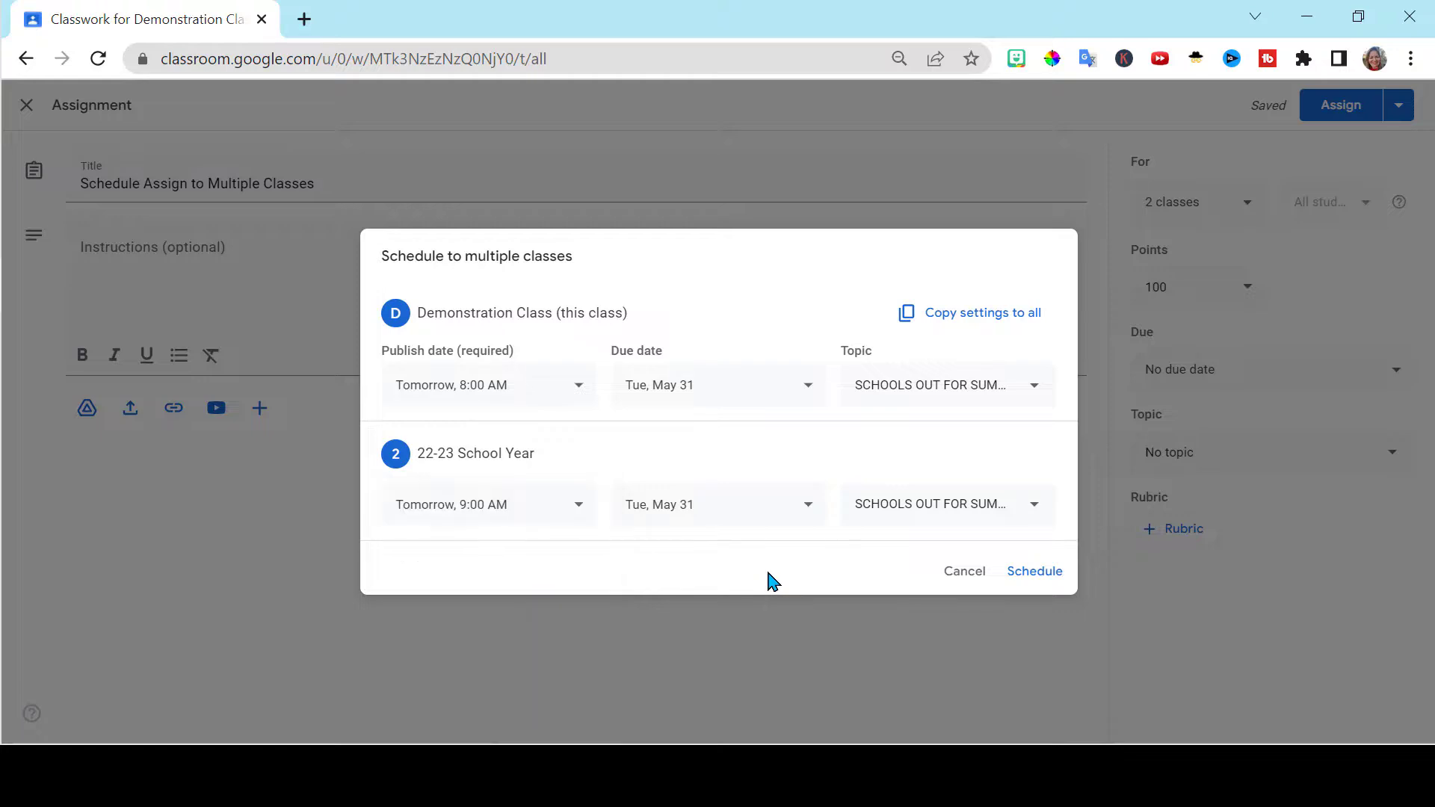
{"action": "left_click", "coordinate": [1034, 571]}
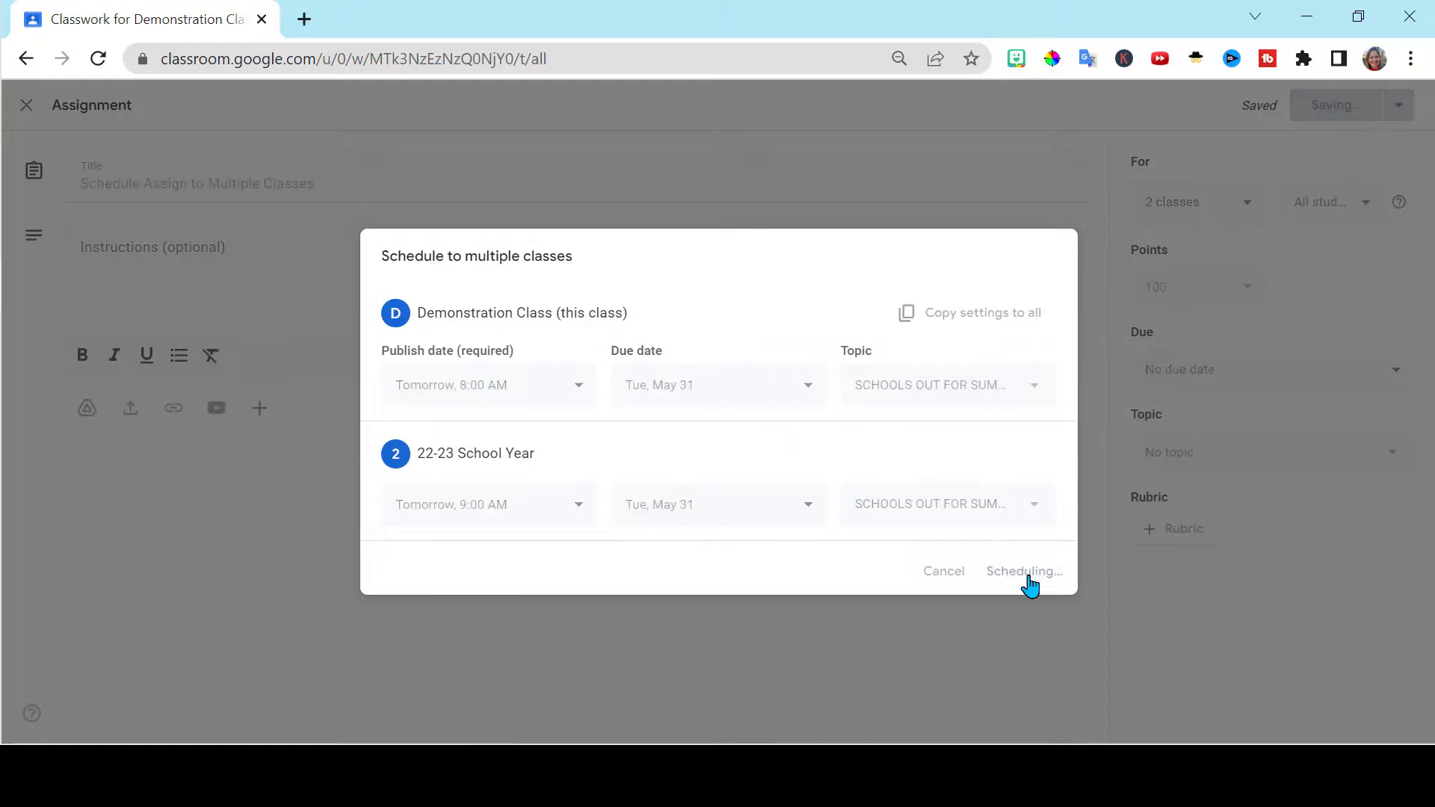
{"action": "left_click", "coordinate": [1022, 571]}
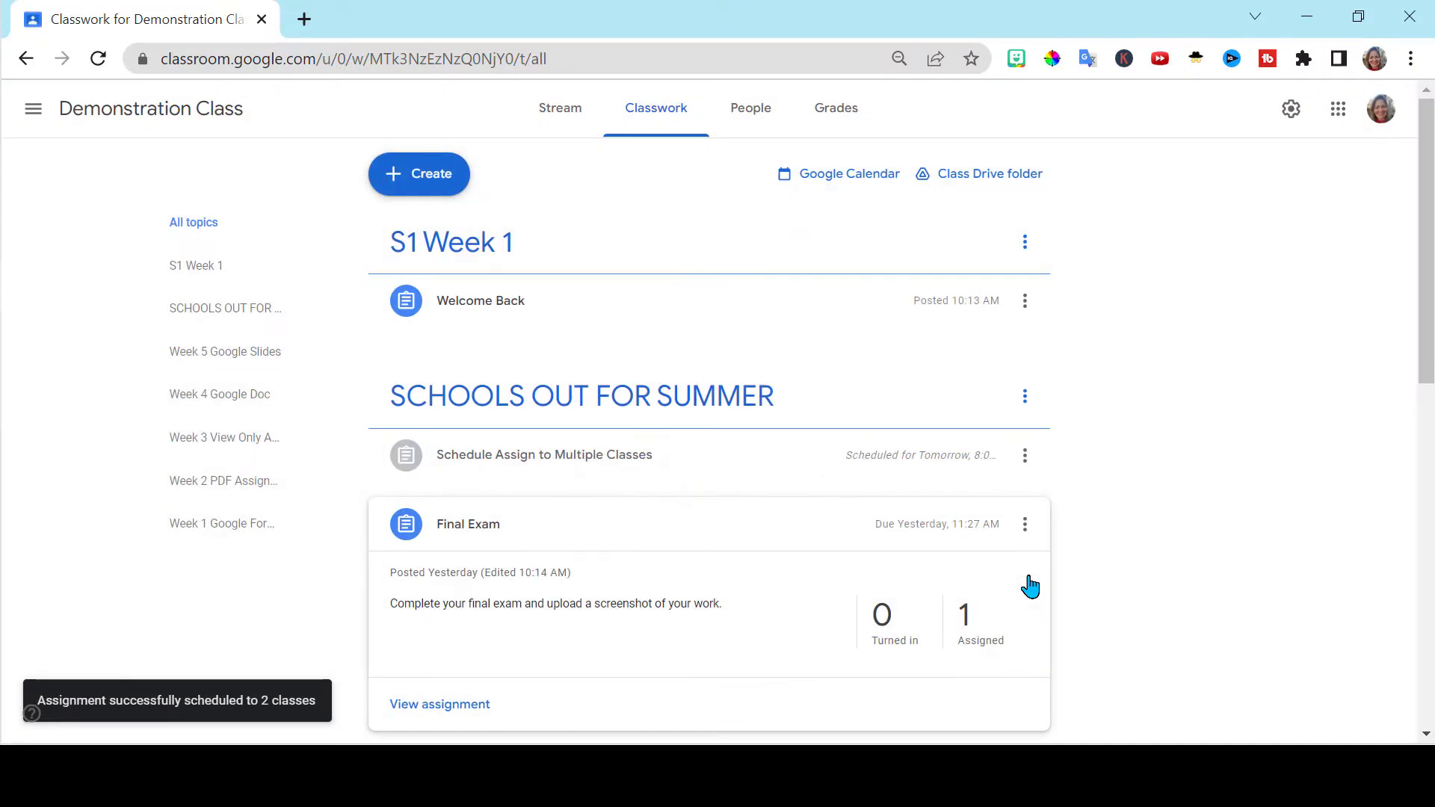